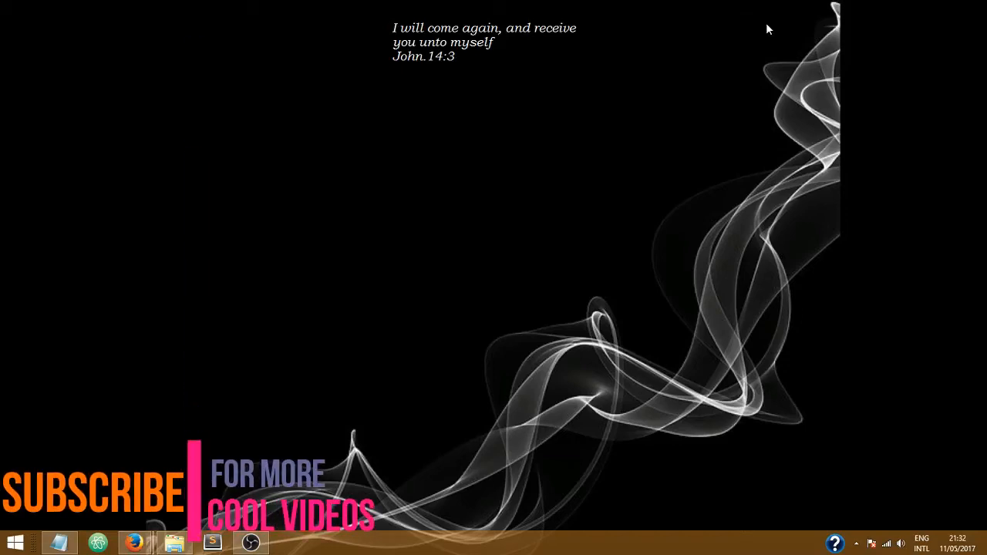
mouse_move(523, 194)
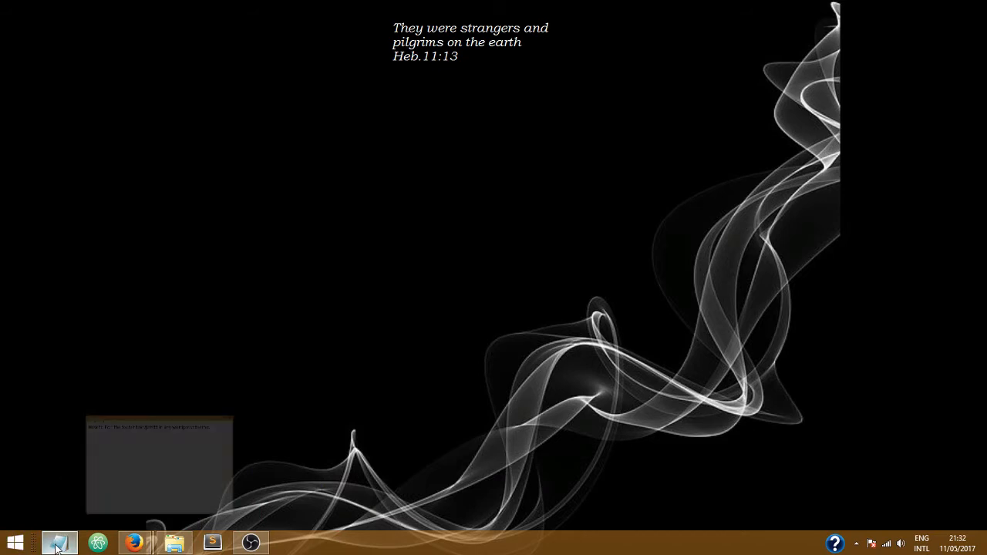
Step: Restore the Notepad note titled 'How to Edit the footer text/credit in any wordpress theme'
left_click(59, 543)
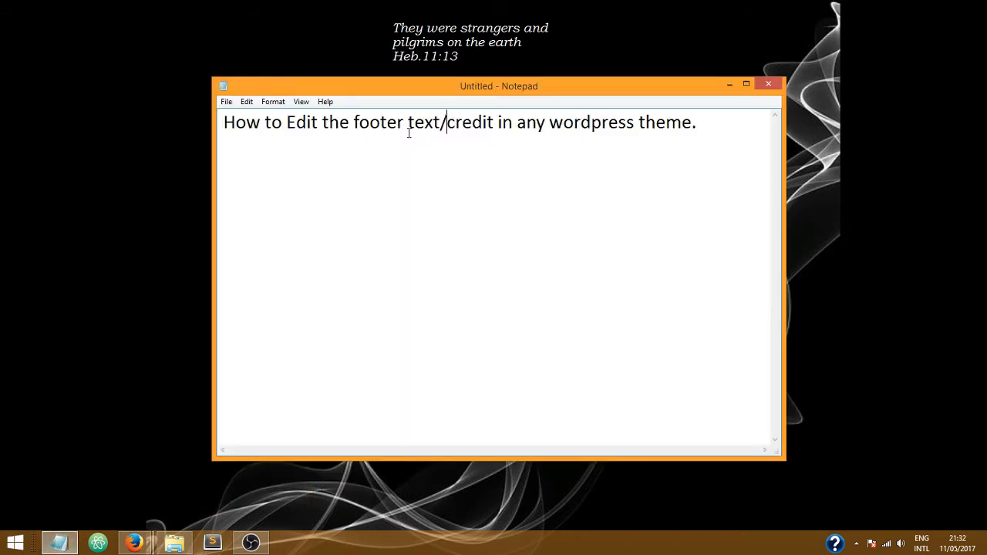
mouse_move(563, 190)
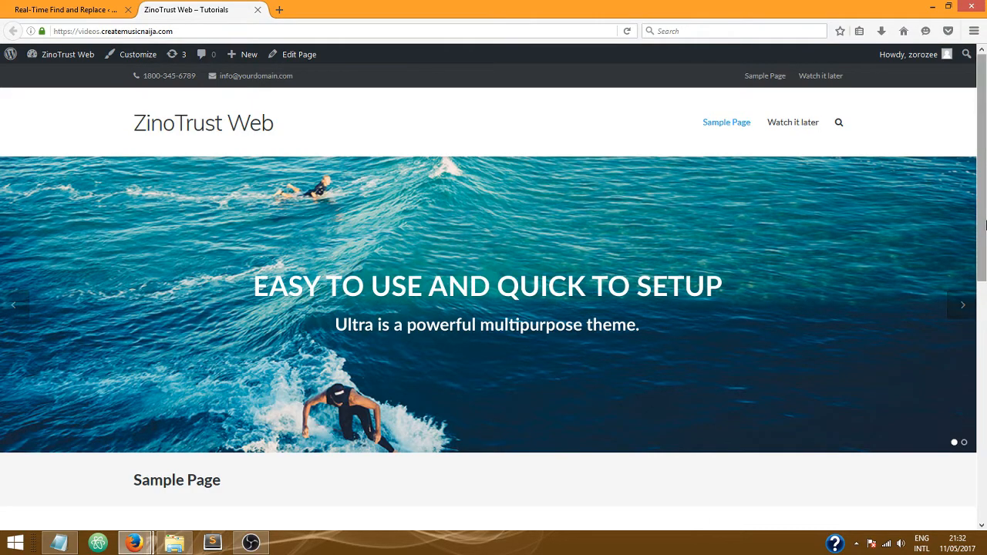
Step: Scroll the ZinoTrust Web site down to its '© 2017 ZinoTrust Web - Theme by puro' footer
scroll("down", 3)
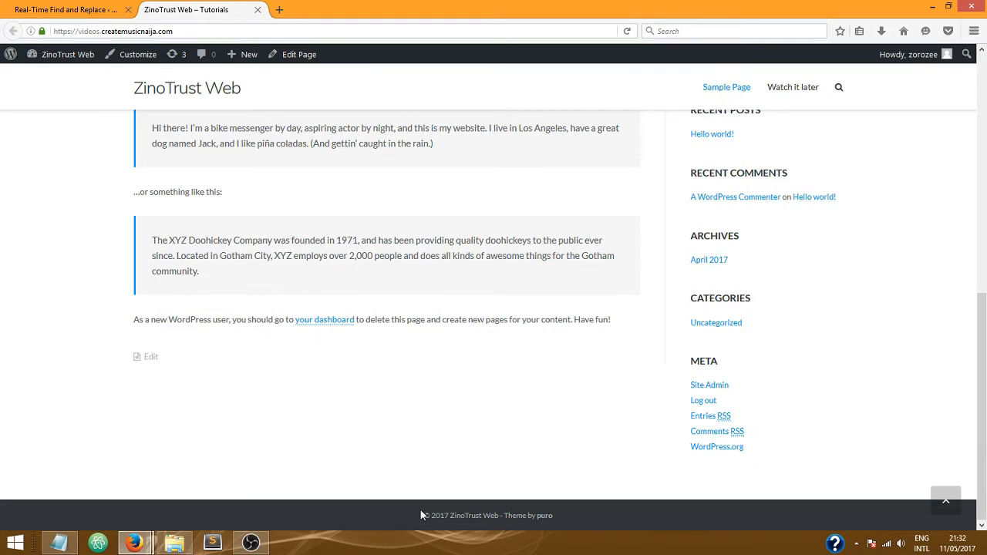
mouse_move(484, 524)
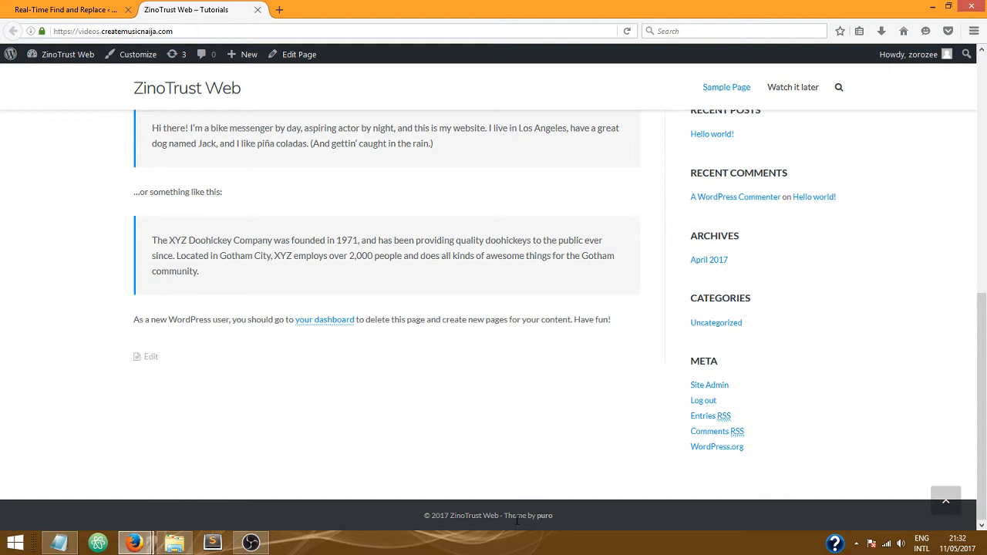
mouse_move(540, 524)
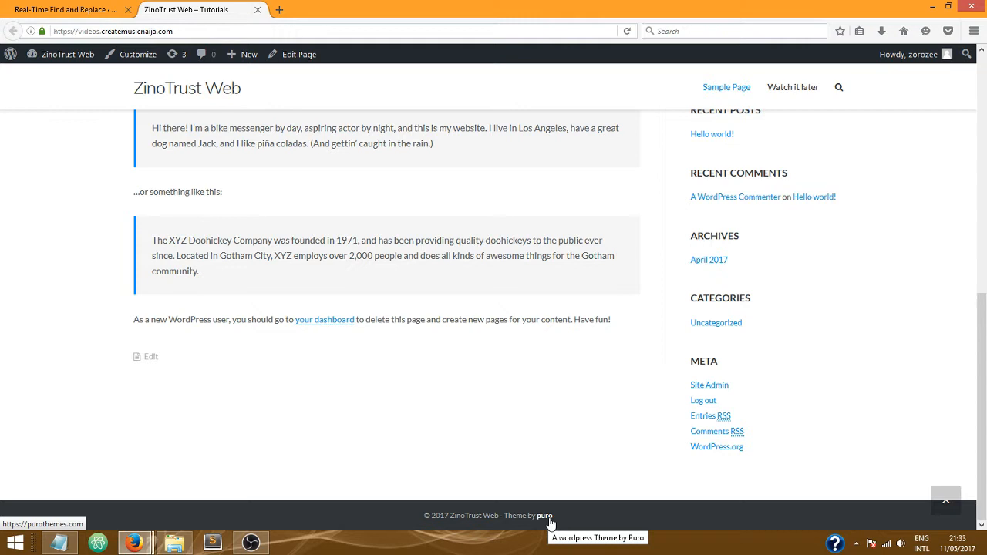
mouse_move(598, 529)
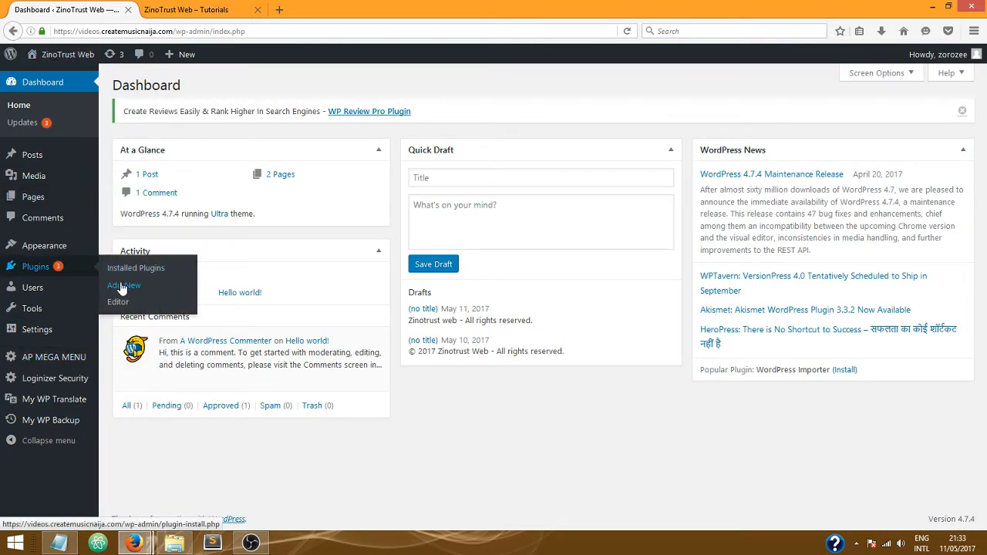
Step: Search new plugins for 'real time find and replace', confirming it is already active
left_click(123, 285)
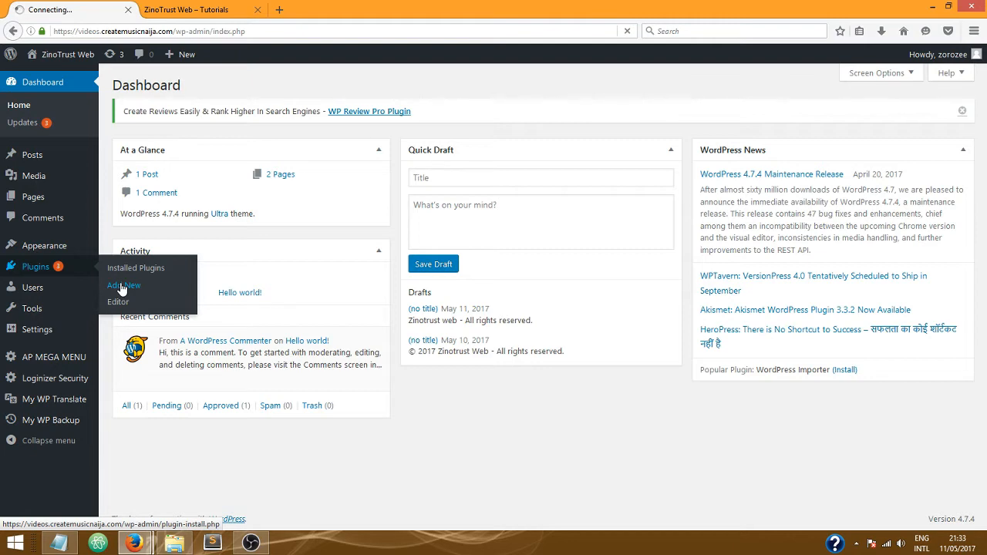
left_click(123, 286)
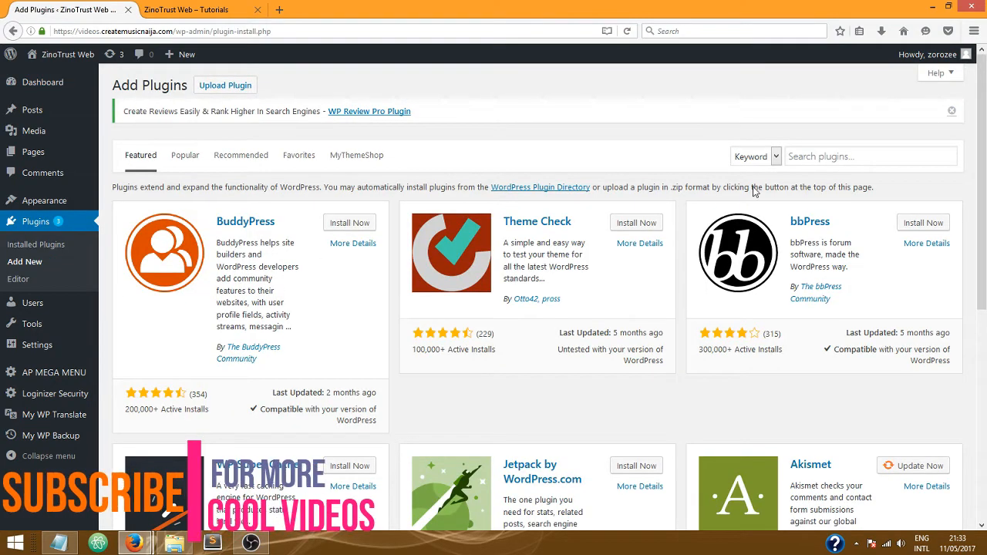
left_click(870, 156)
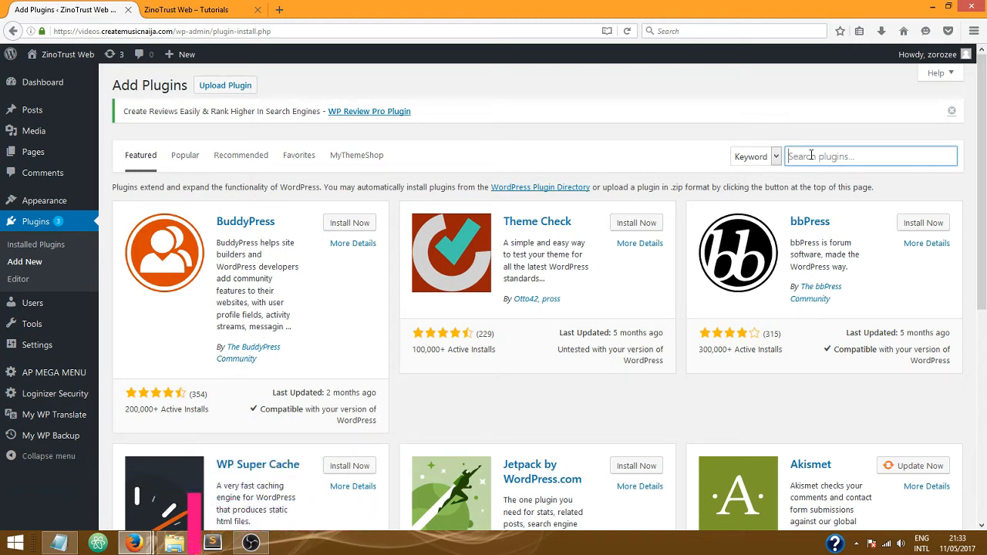
type("real time")
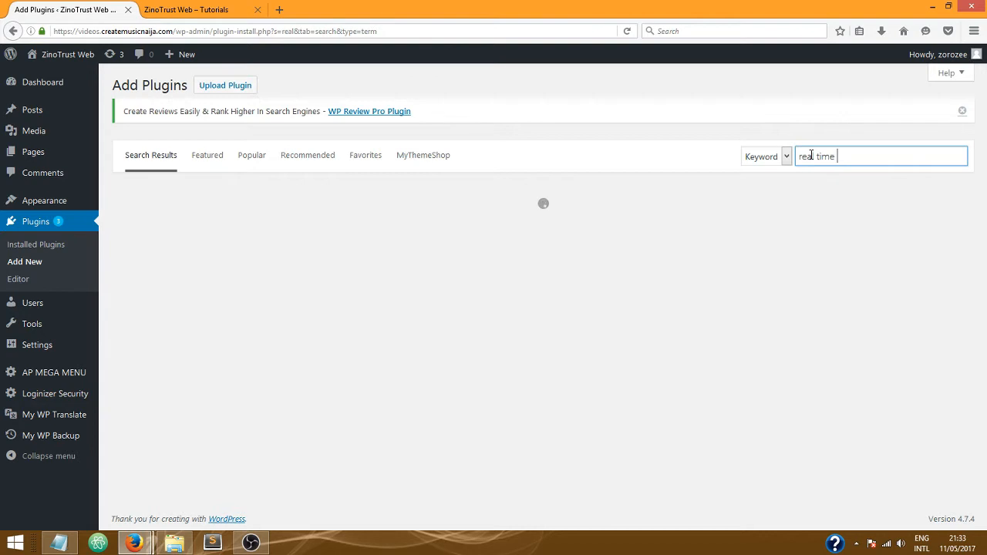
type("find a")
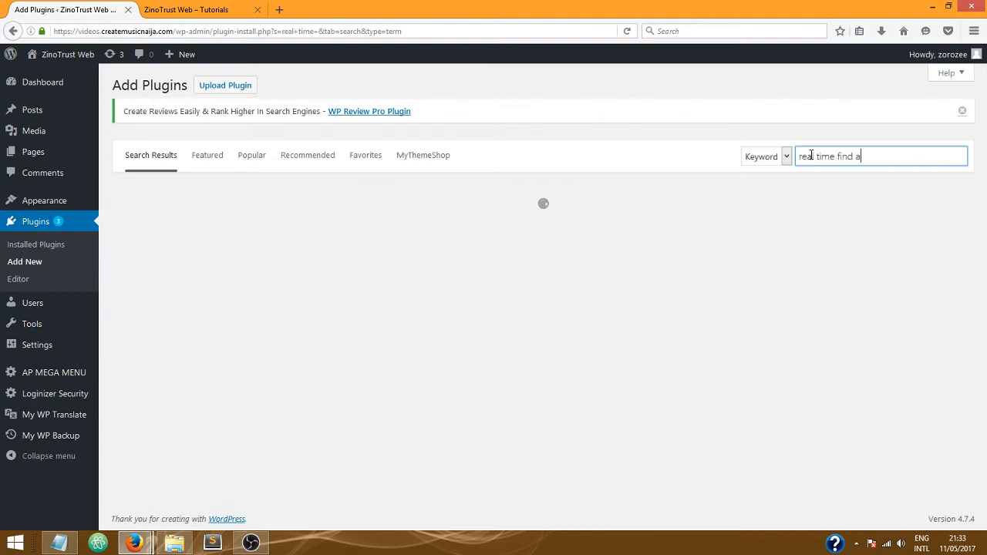
type("nd replace")
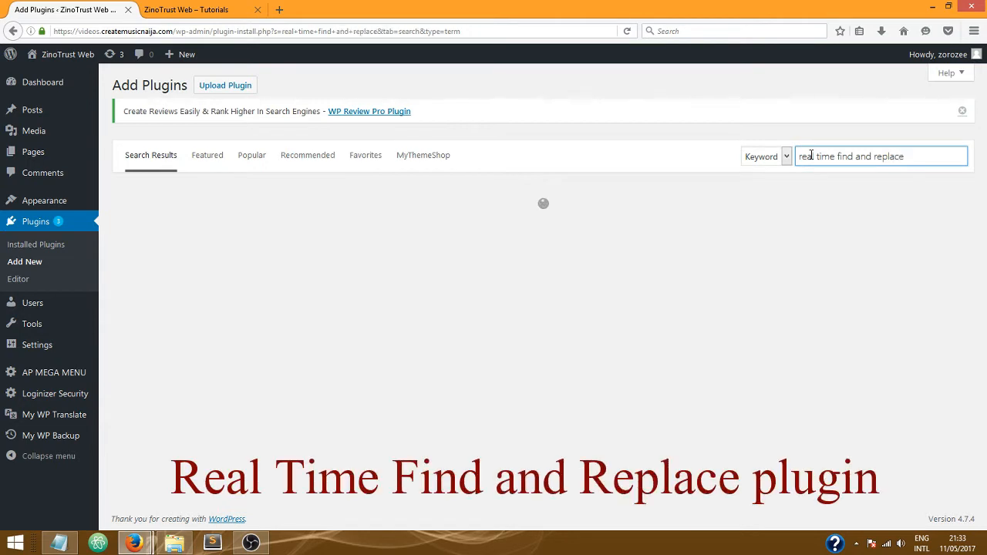
mouse_move(821, 141)
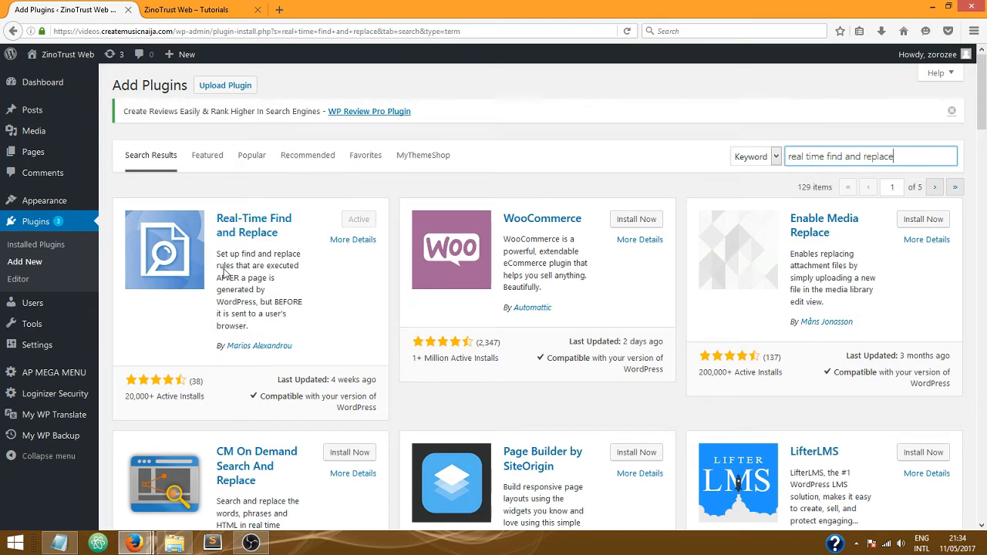
mouse_move(923, 302)
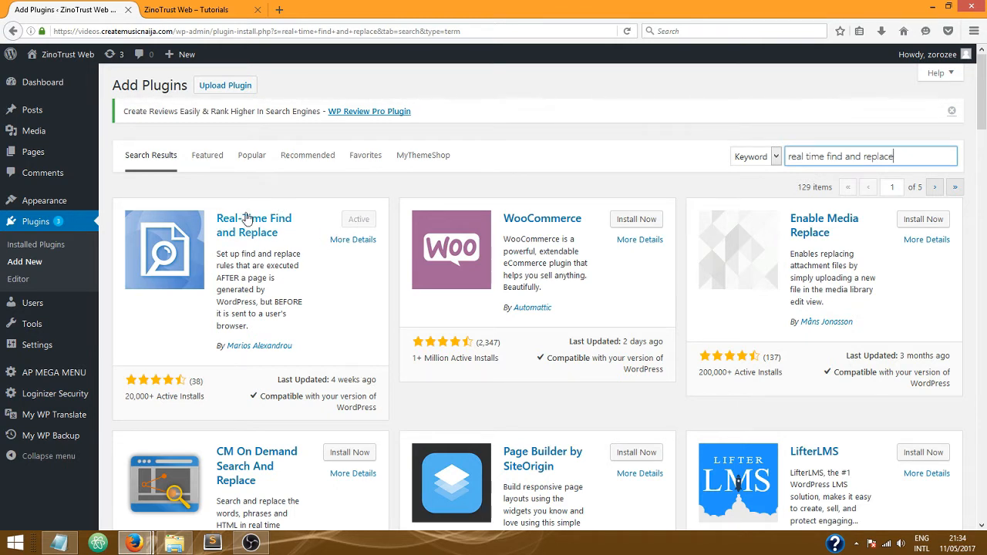
left_click(185, 9)
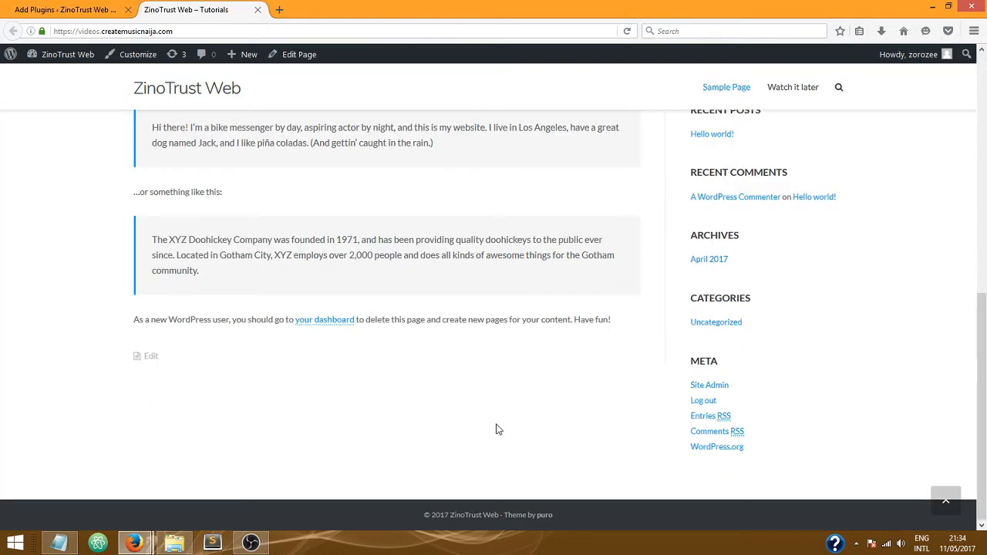
mouse_move(473, 515)
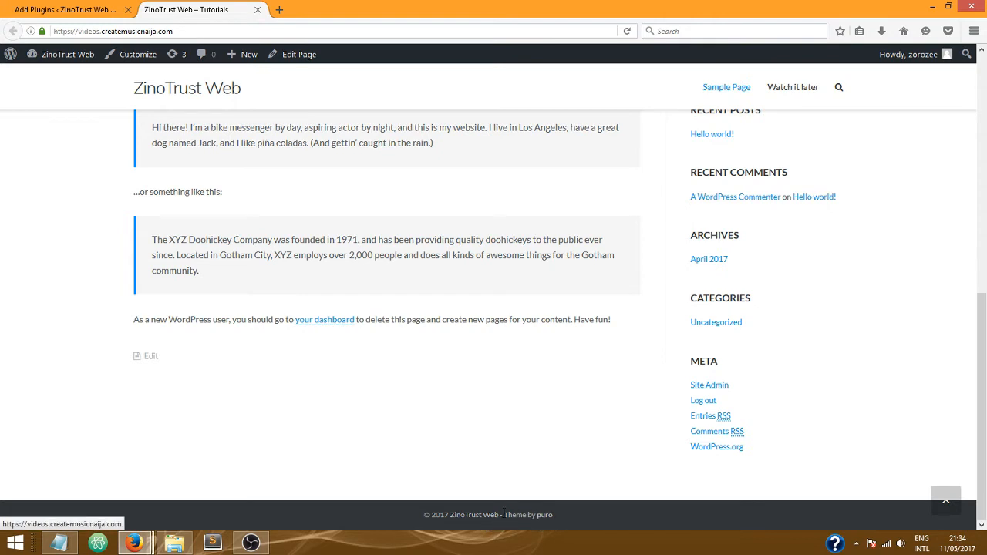
mouse_move(408, 368)
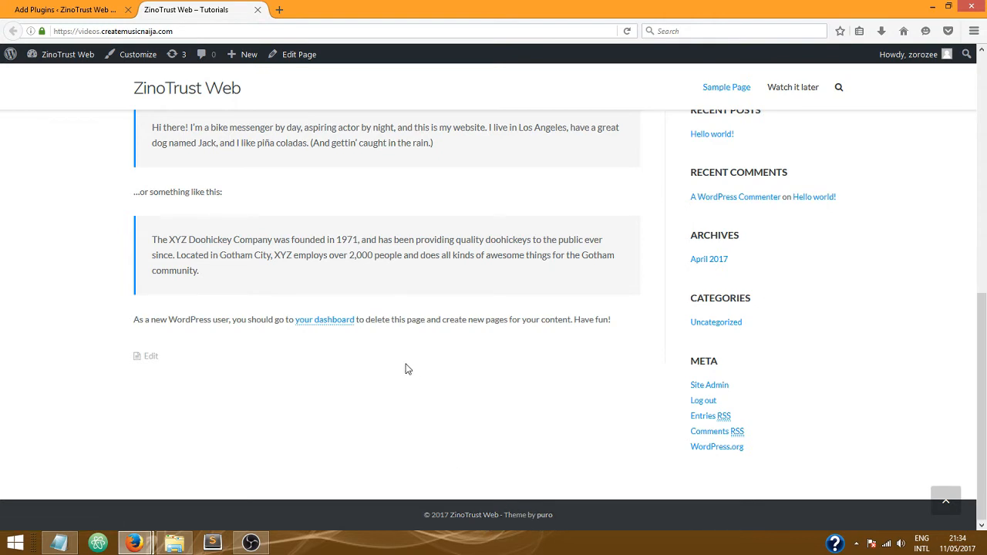
Step: View the ZinoTrust Web homepage source in a new tab and switch to it
right_click(408, 368)
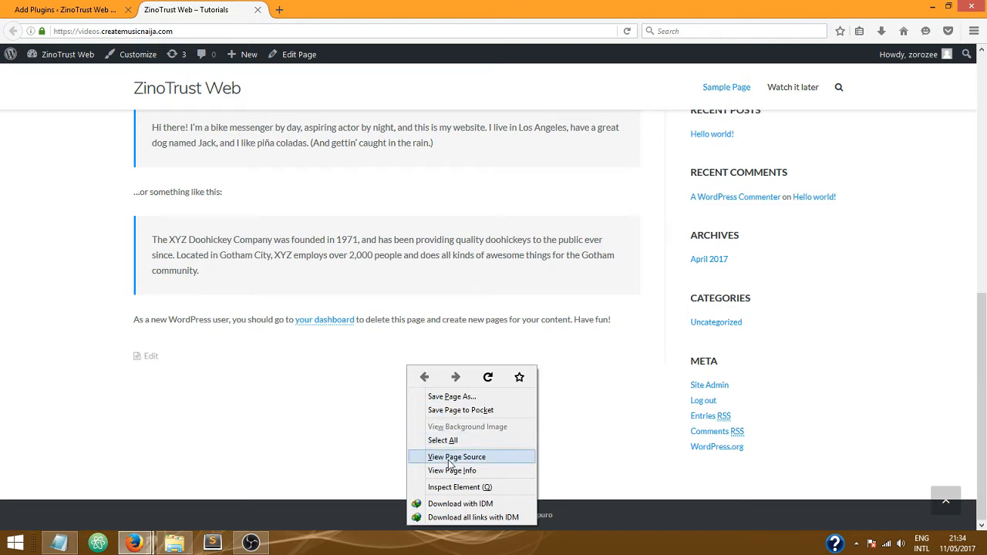
left_click(456, 456)
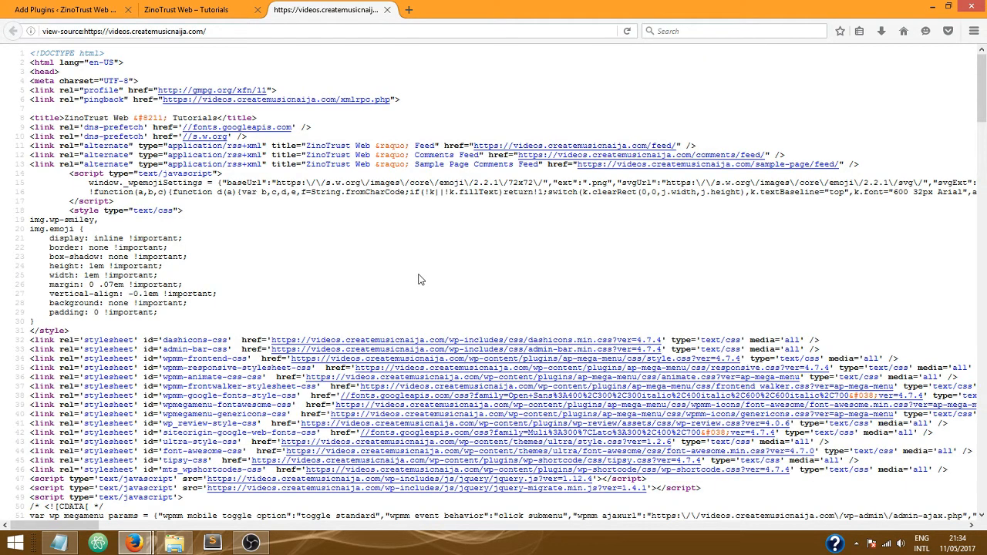
mouse_move(432, 57)
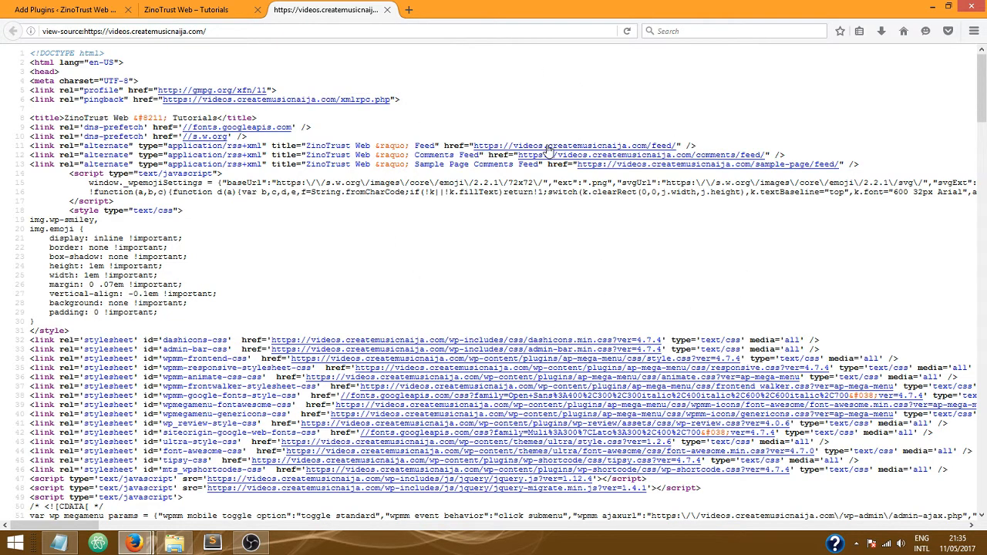
mouse_move(383, 309)
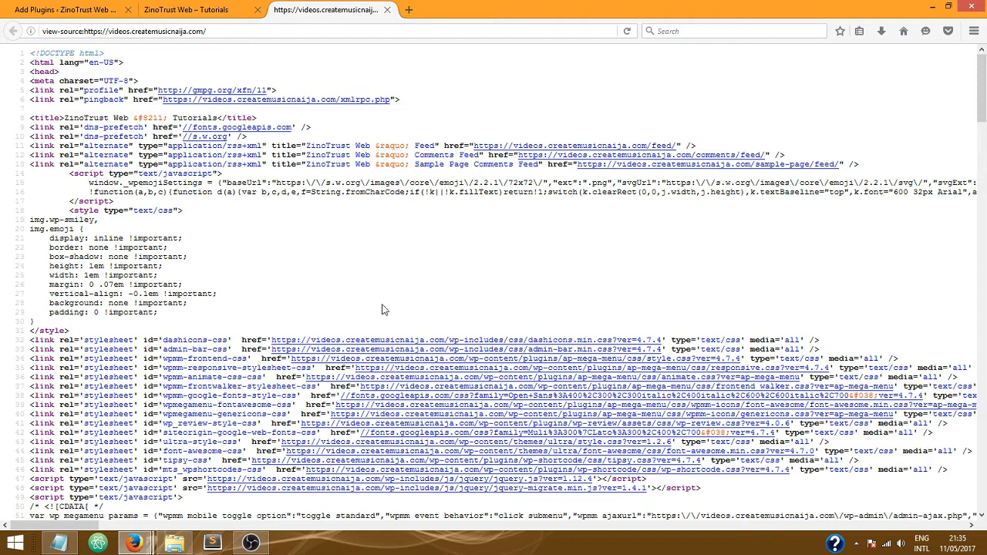
left_click(185, 10)
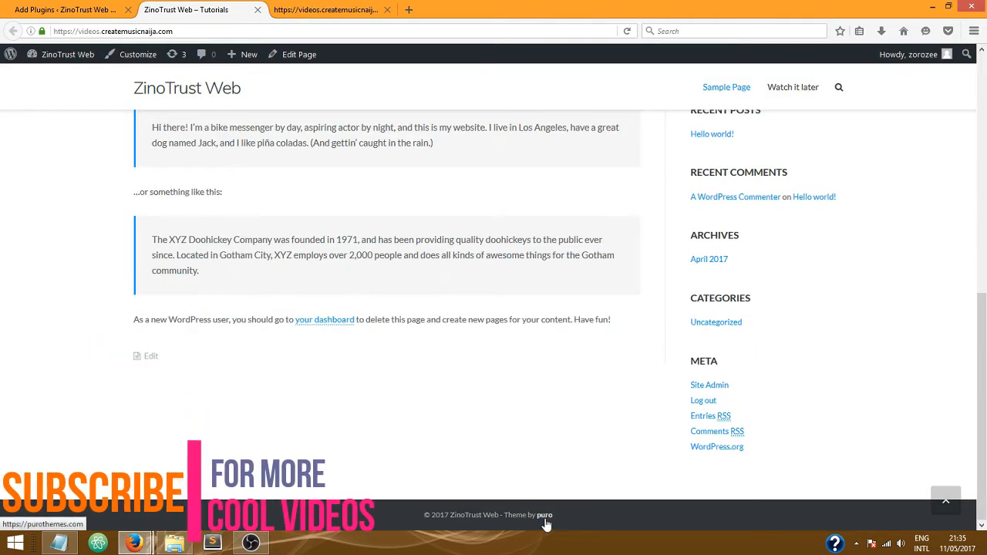
mouse_move(427, 519)
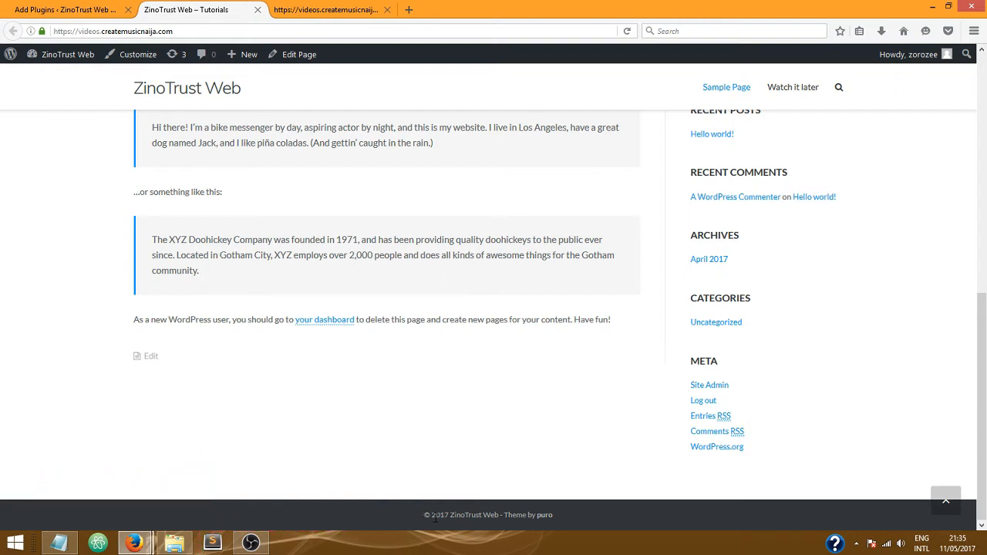
left_click(332, 9)
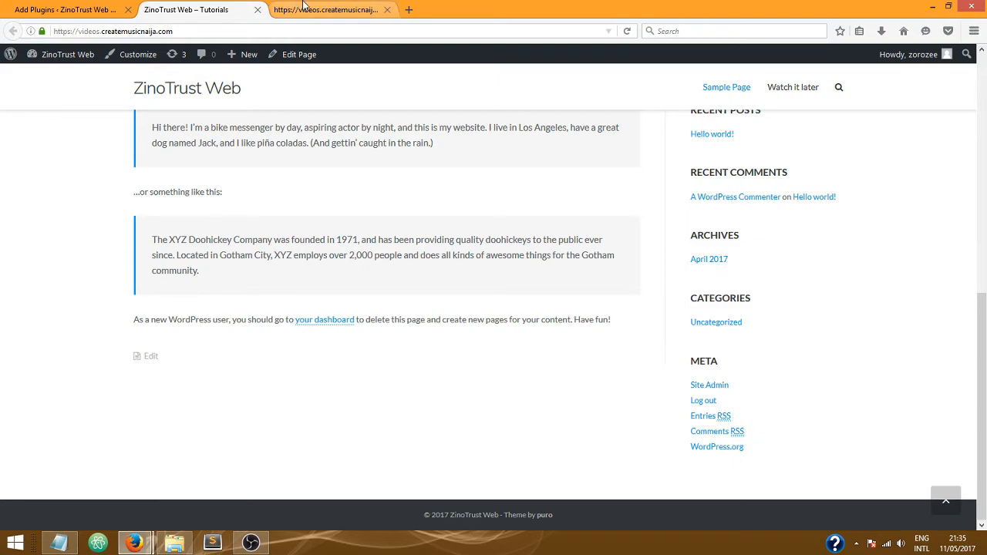
left_click(332, 9)
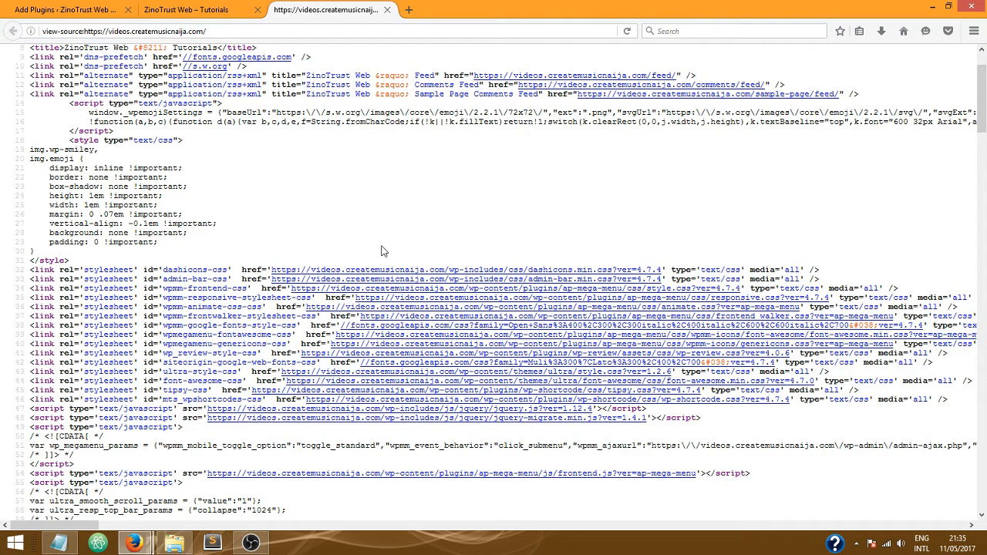
Step: Find 'cop' in the page source to locate the 'Theme by puro' footer credit line
key("ctrl+f")
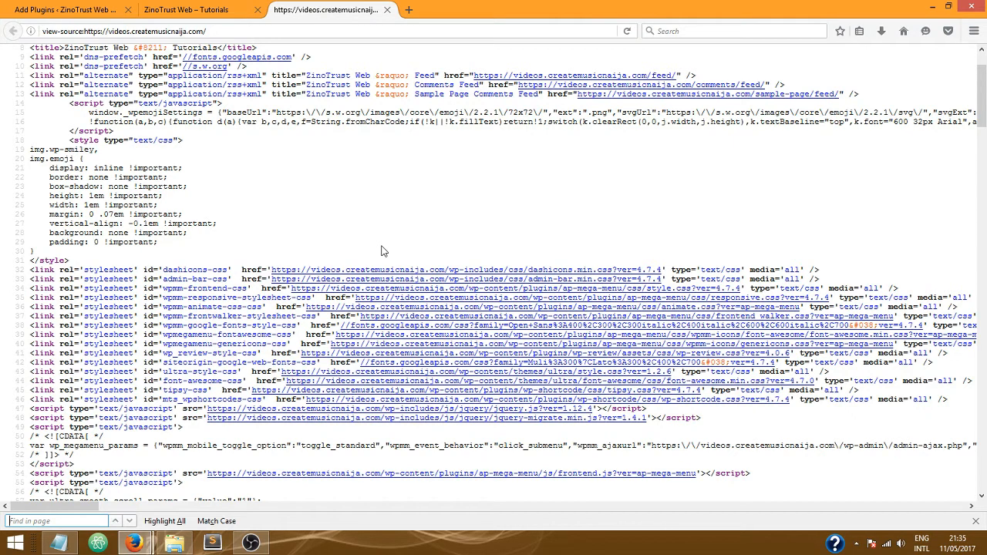
type("copy")
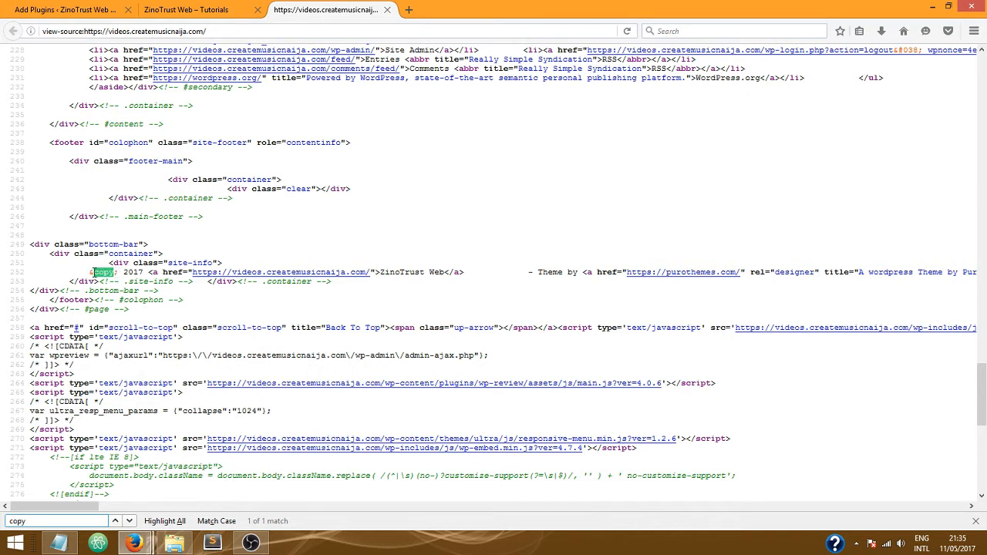
left_click(103, 272)
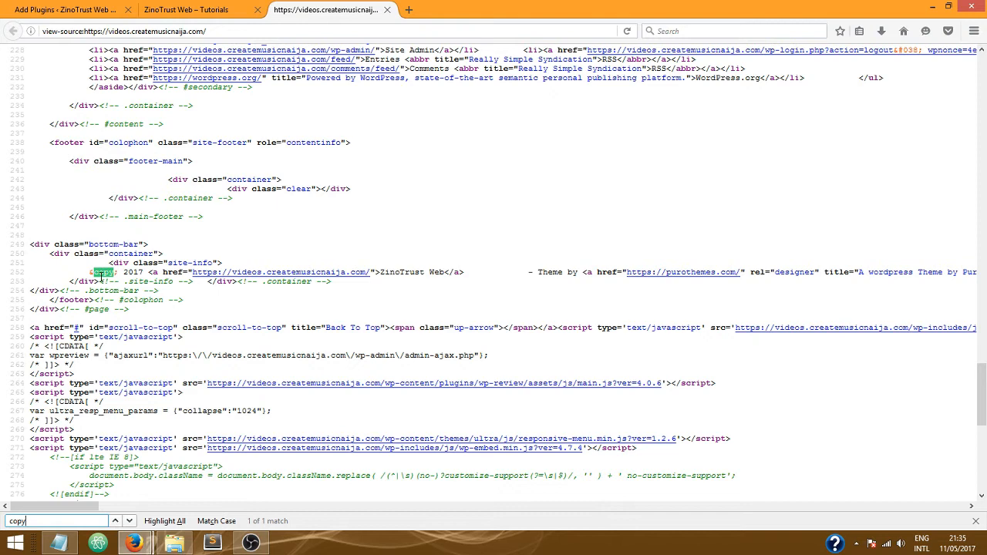
left_click(185, 9)
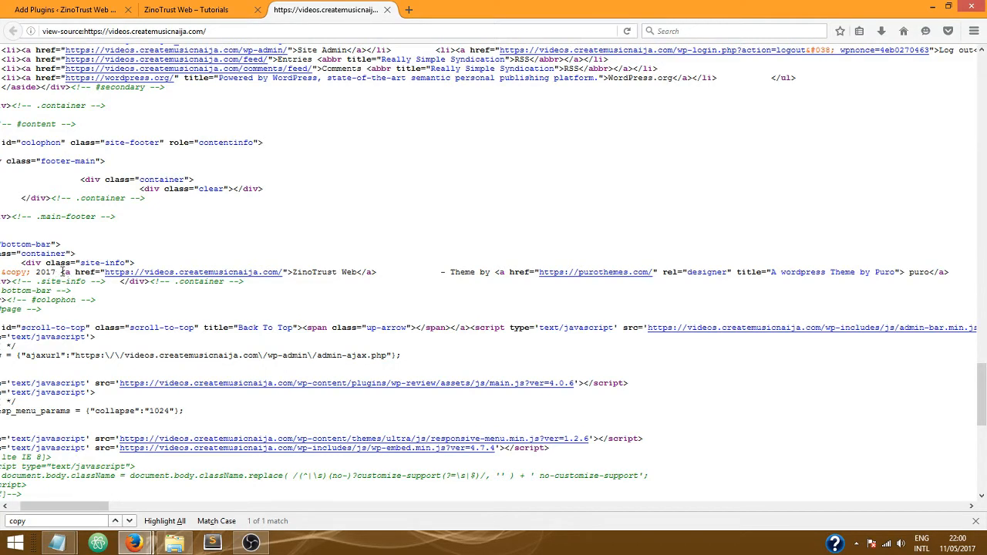
mouse_move(65, 272)
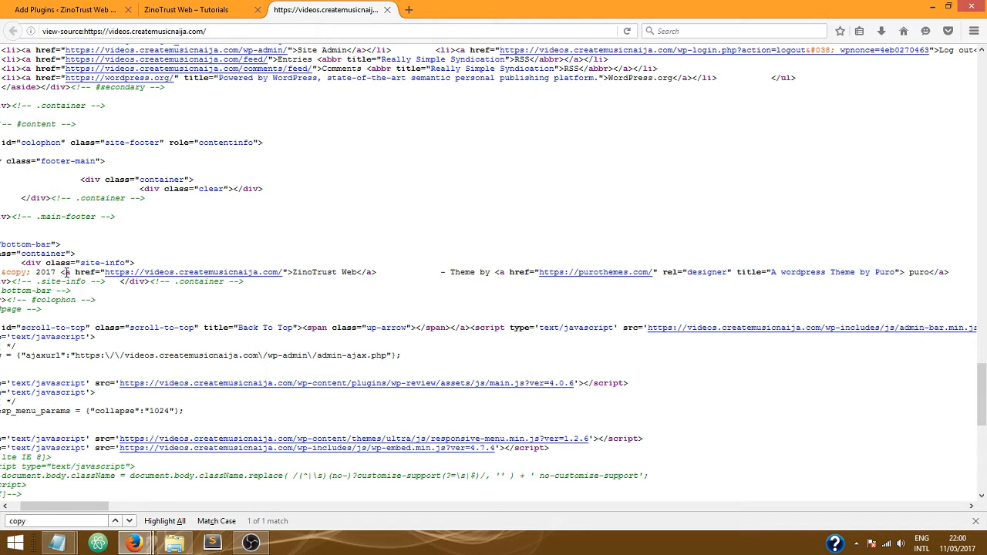
mouse_move(667, 299)
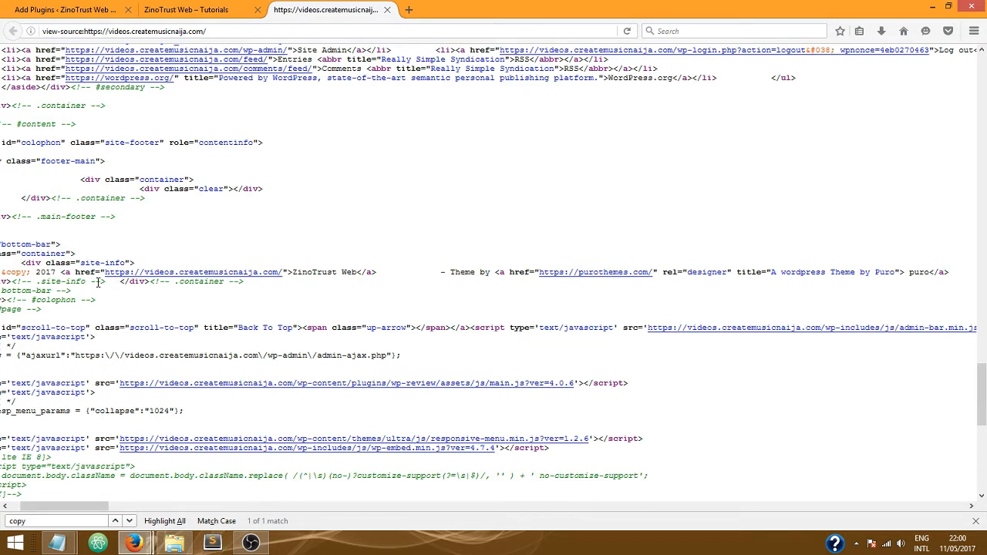
Step: Copy the footer credit anchor markup from the source and paste it into Notepad
left_click_drag(60, 271, 208, 271)
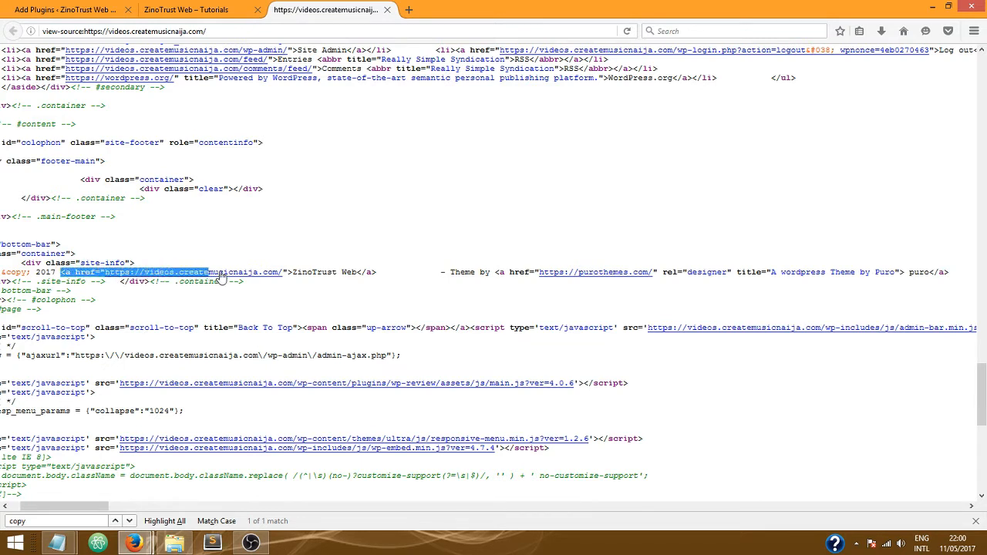
left_click_drag(216, 272, 729, 272)
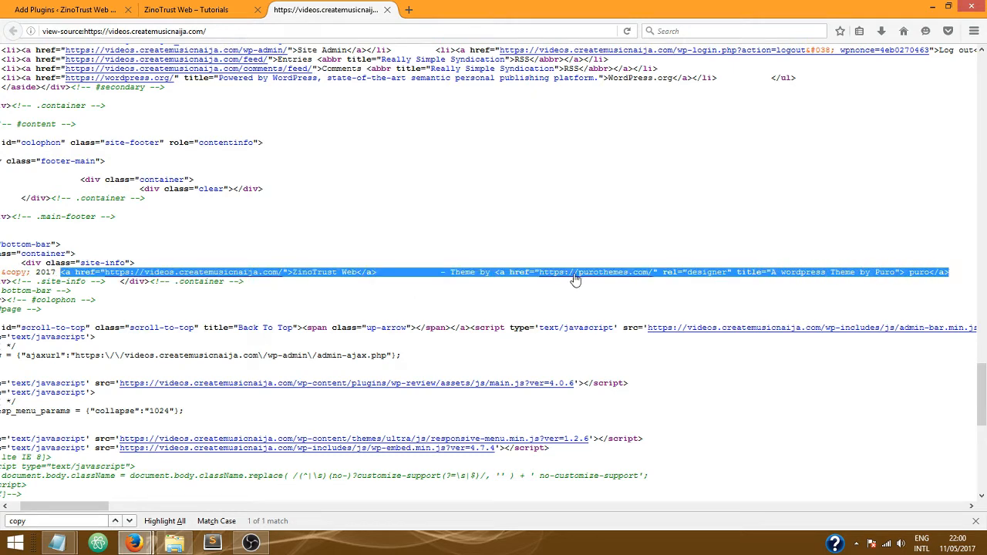
right_click(575, 277)
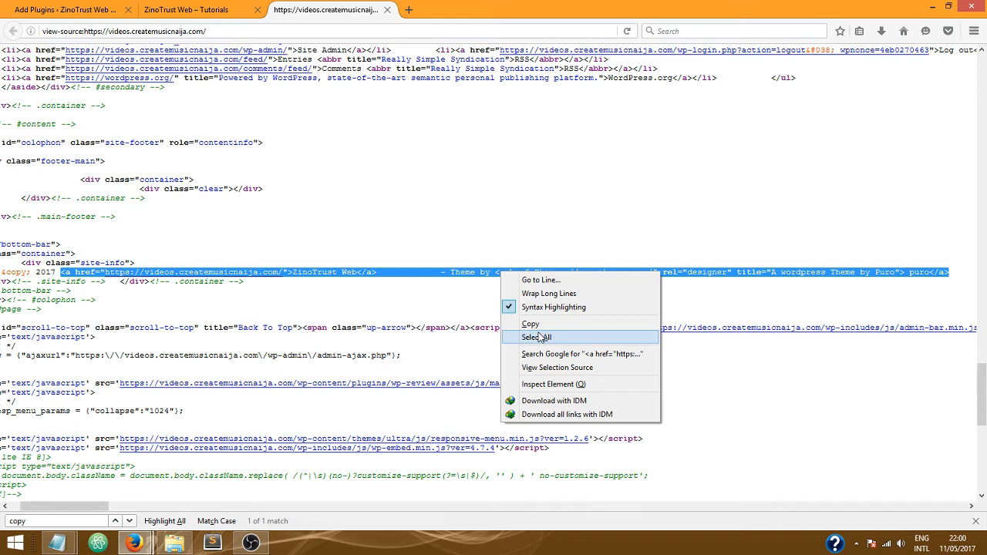
left_click(538, 337)
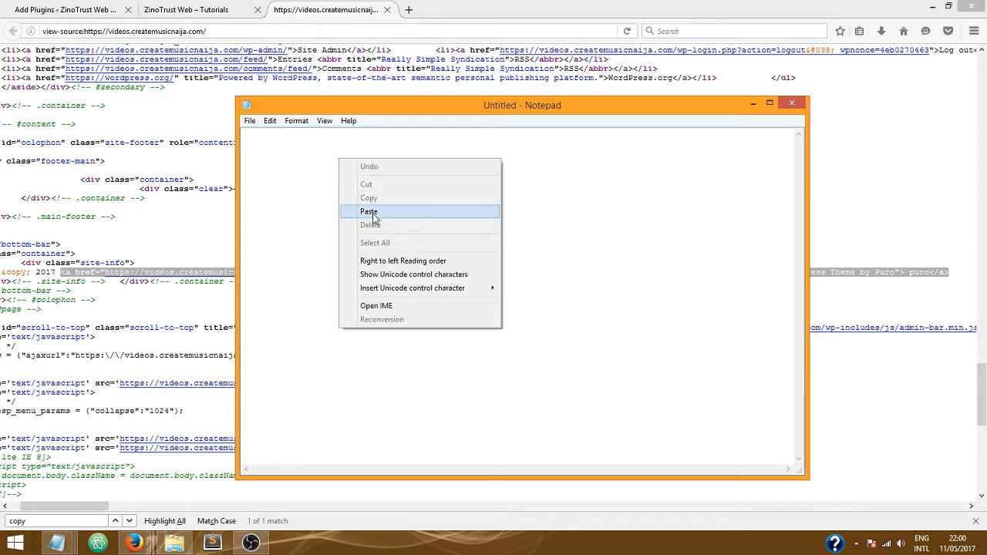
left_click(370, 211)
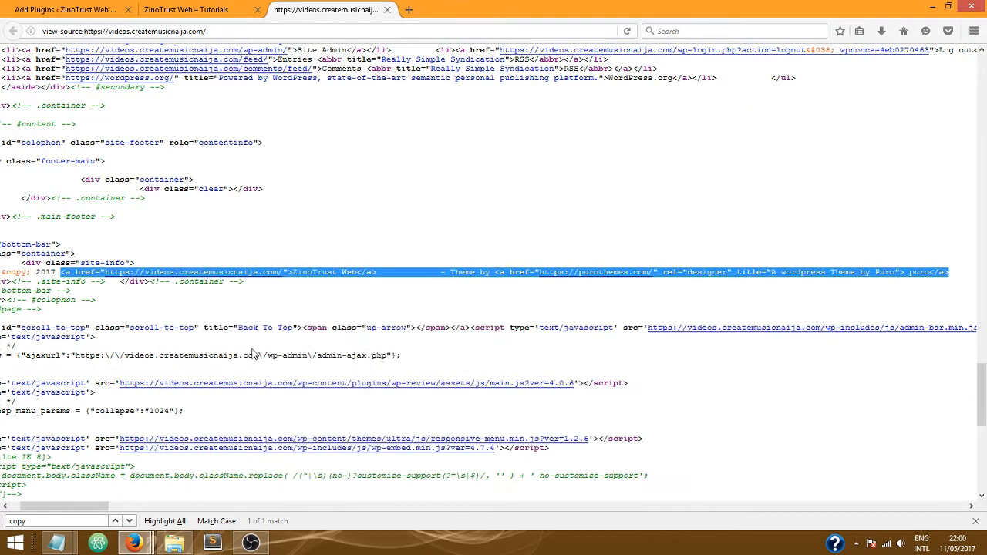
left_click(185, 9)
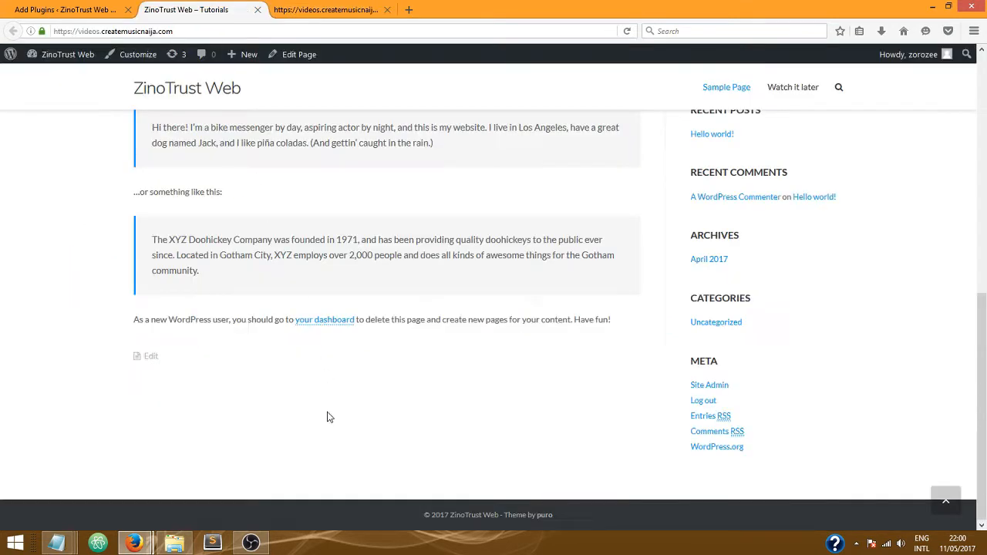
mouse_move(486, 524)
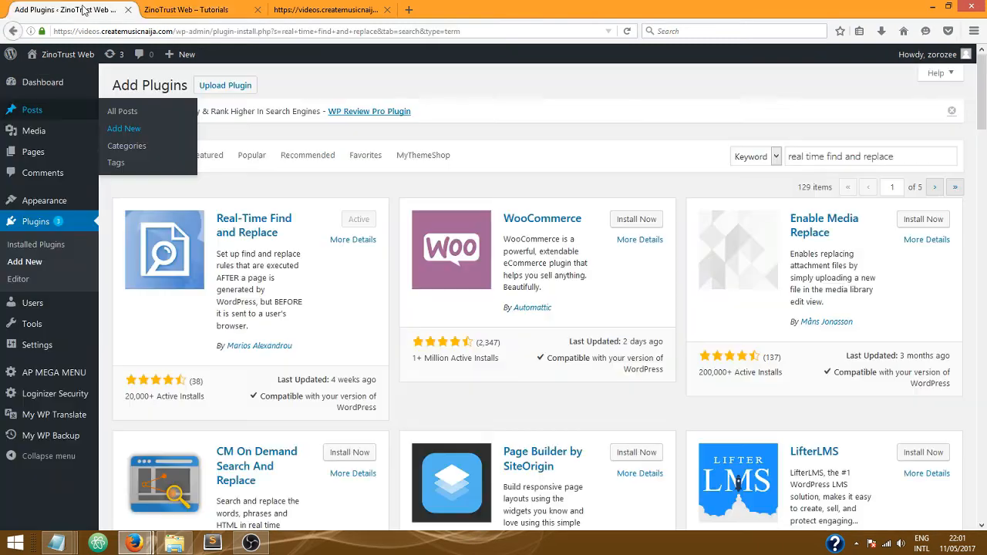
mouse_move(122, 111)
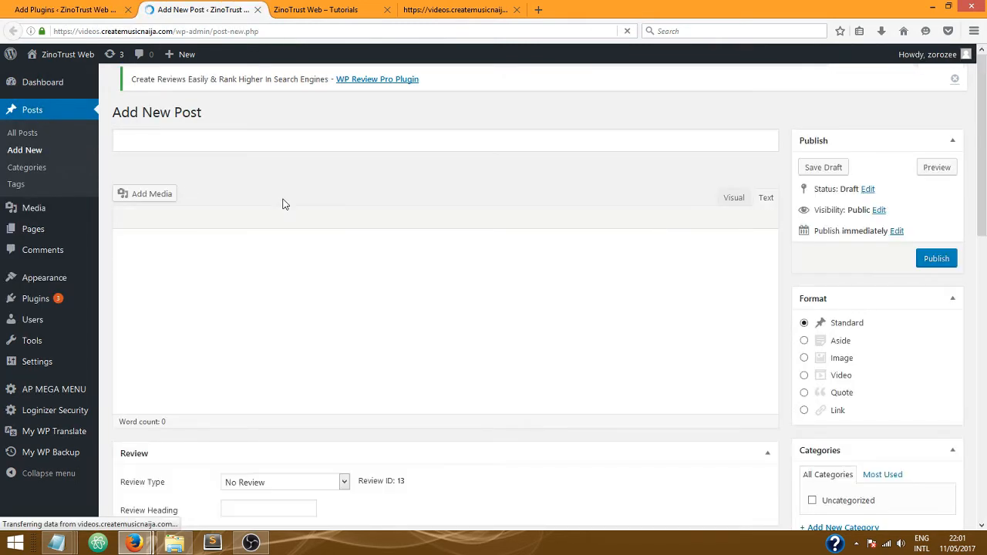
Step: Start a new post with the body text 'ZinoTrust web - All Rights Reserved.'
left_click(446, 140)
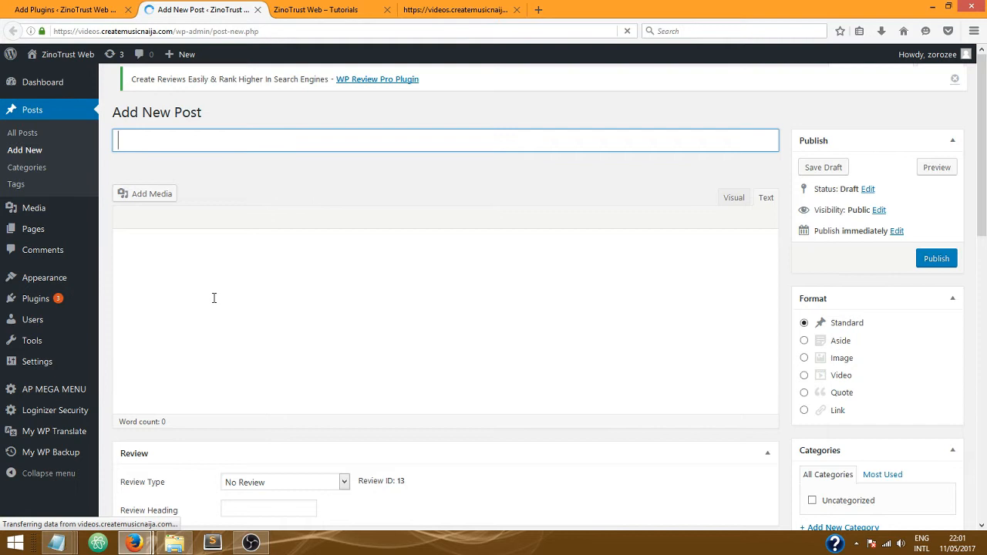
mouse_move(165, 262)
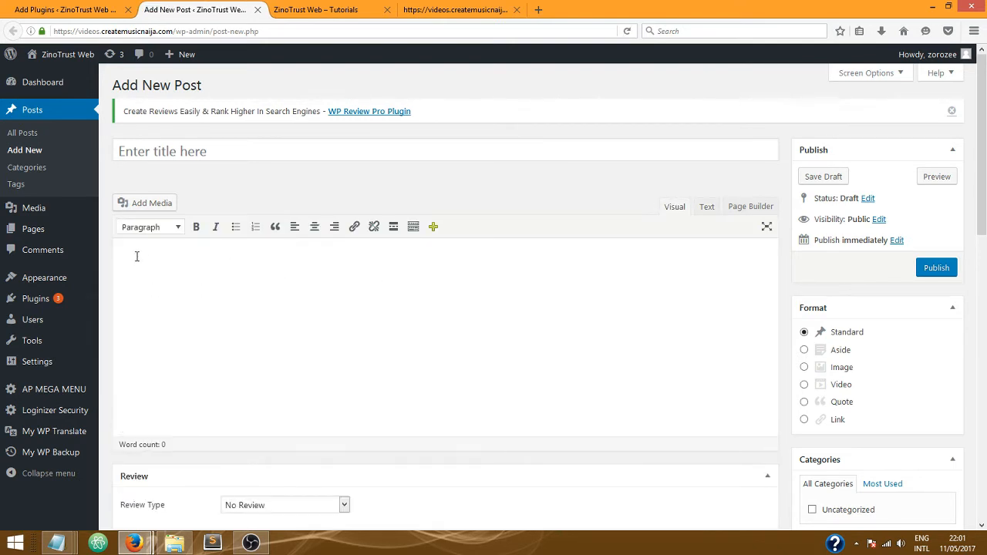
left_click(195, 274)
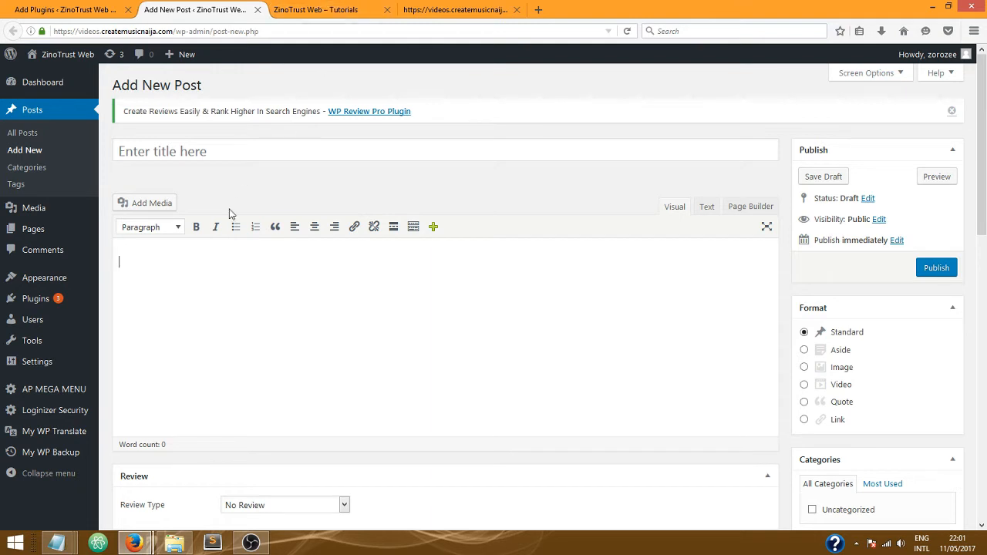
mouse_move(262, 200)
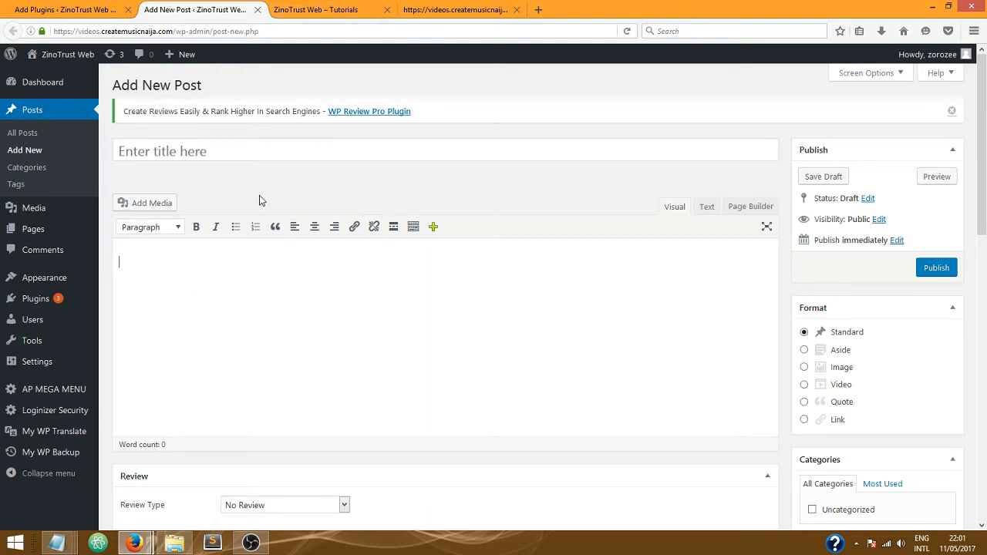
type("z")
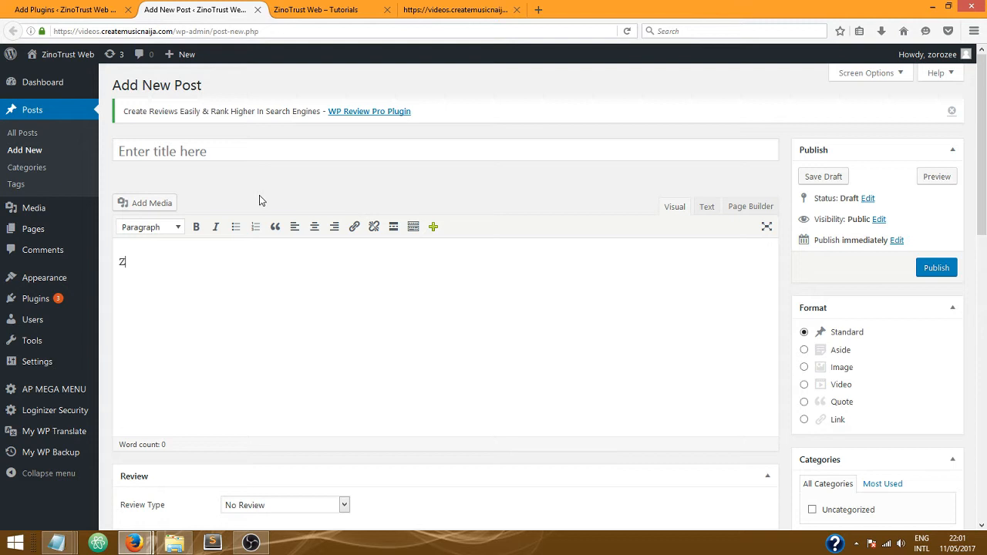
type("ino")
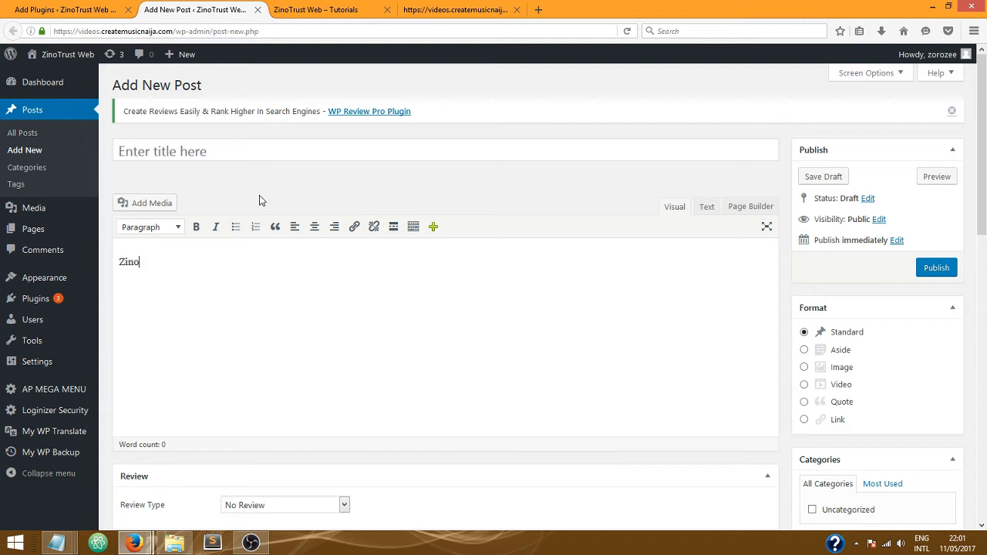
type("Trust web")
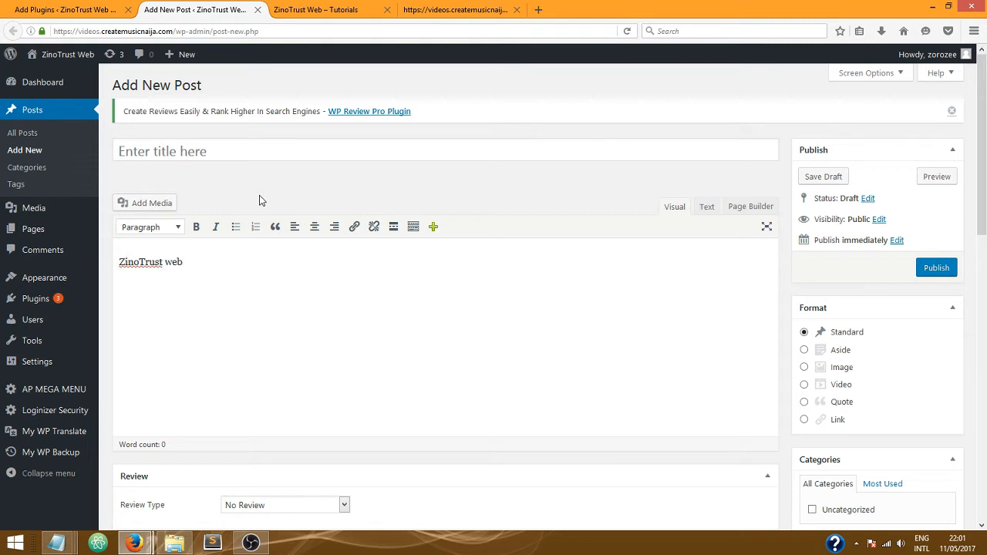
type("- All Ri")
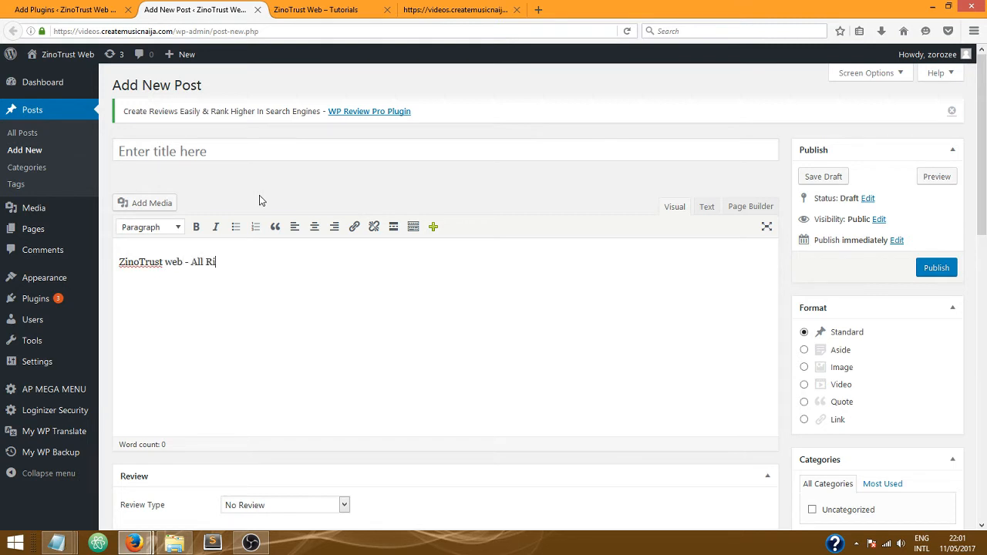
type("ghts R")
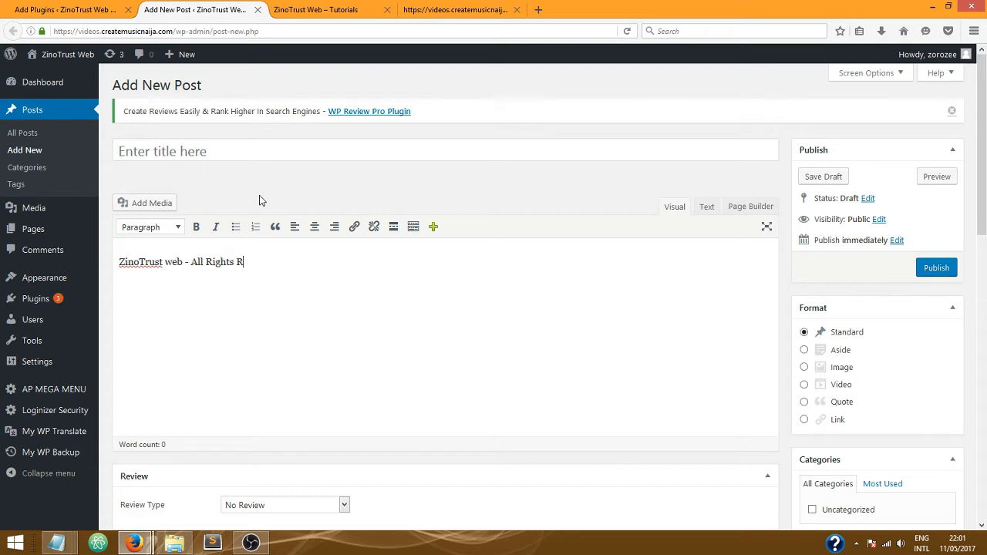
type("eserved")
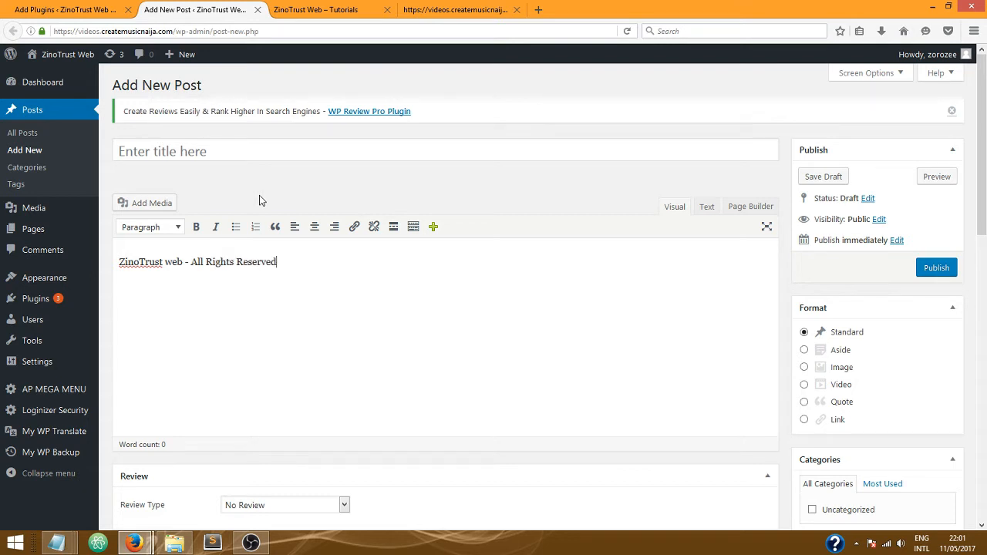
type(".")
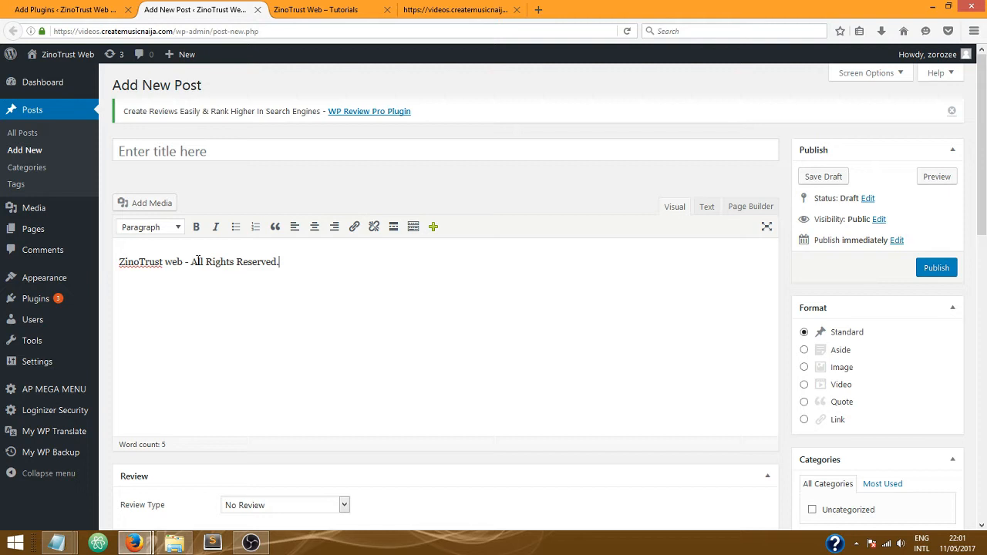
Step: Link the words 'ZinoTrust web' to google.com
double_click(173, 262)
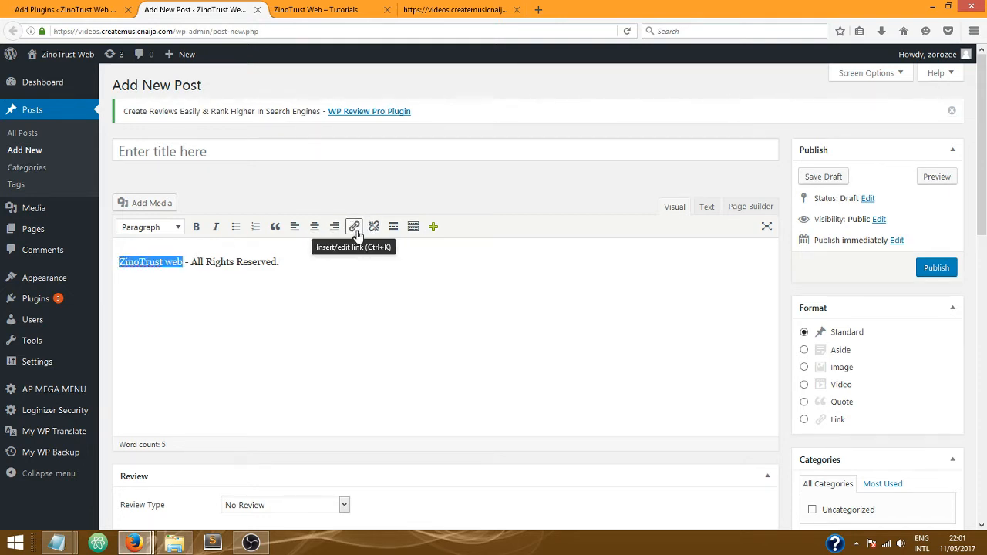
left_click(354, 226)
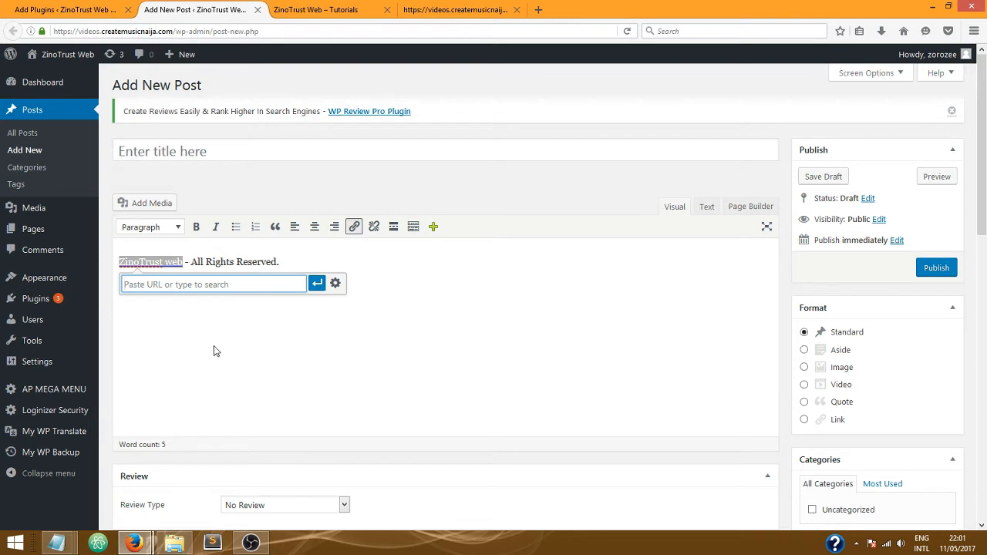
type("google.")
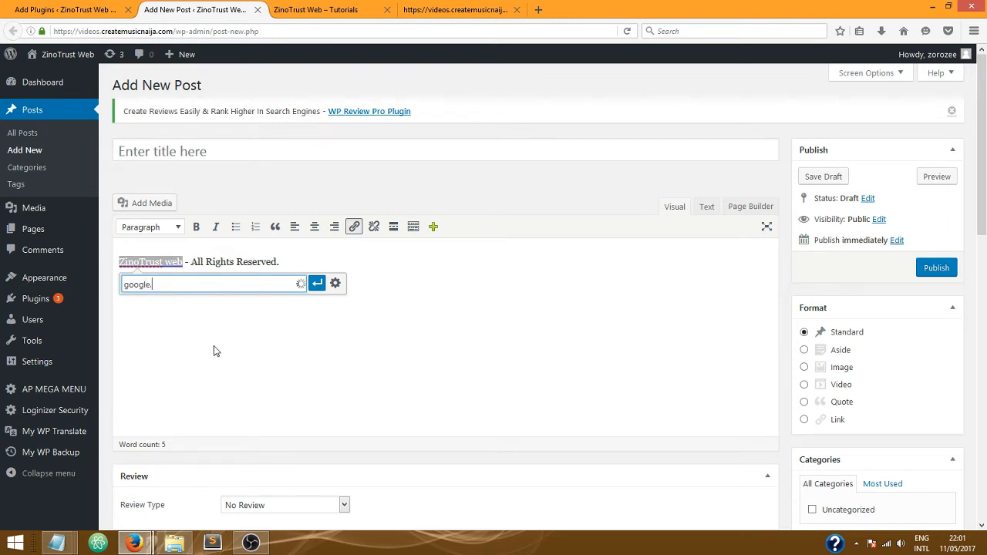
type("com")
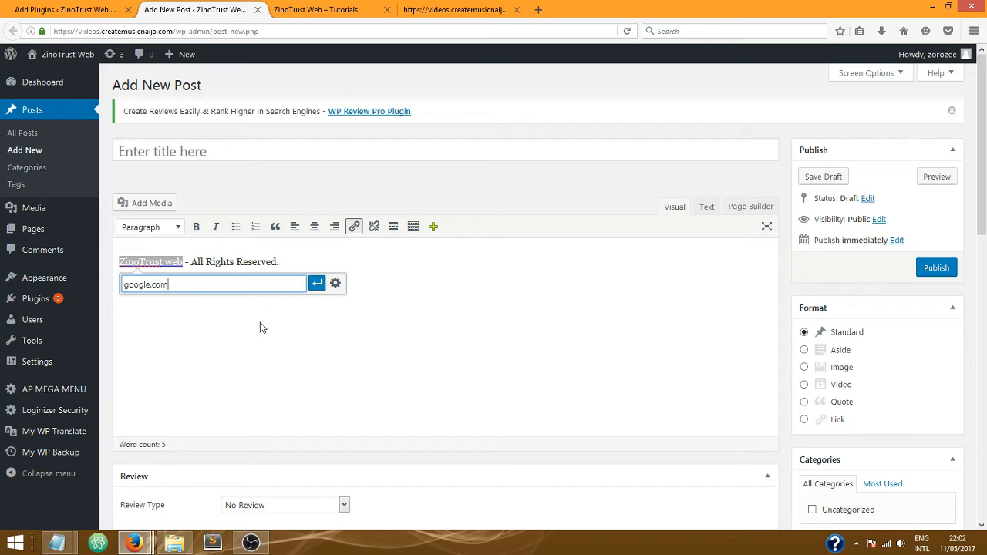
mouse_move(317, 283)
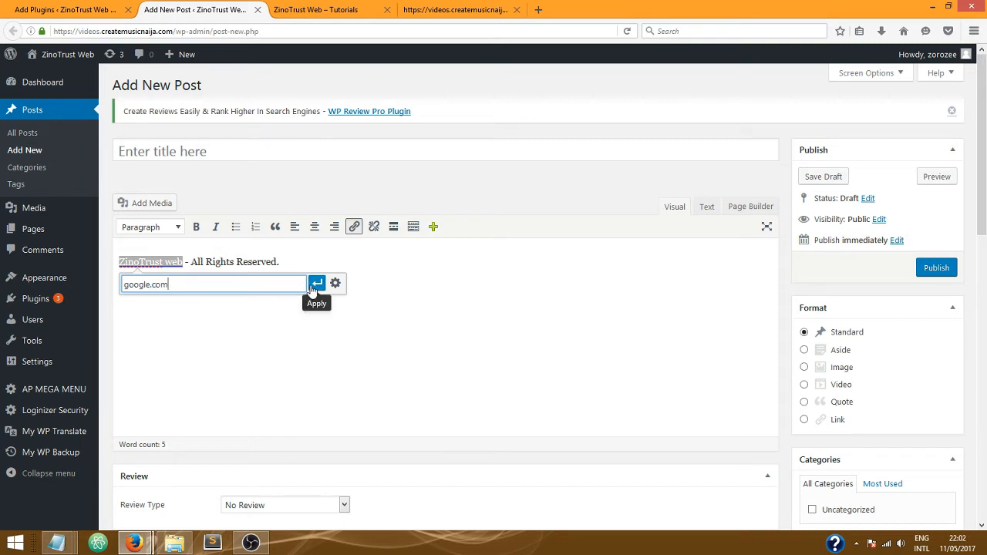
left_click(317, 283)
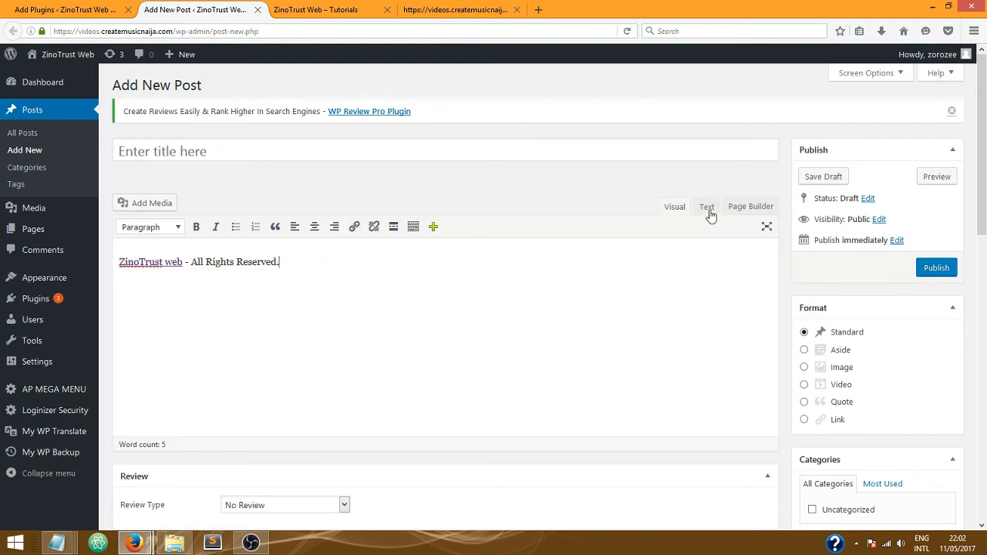
Step: Copy the post's link HTML from the Text view into Notepad and close the draft tab
left_click(706, 207)
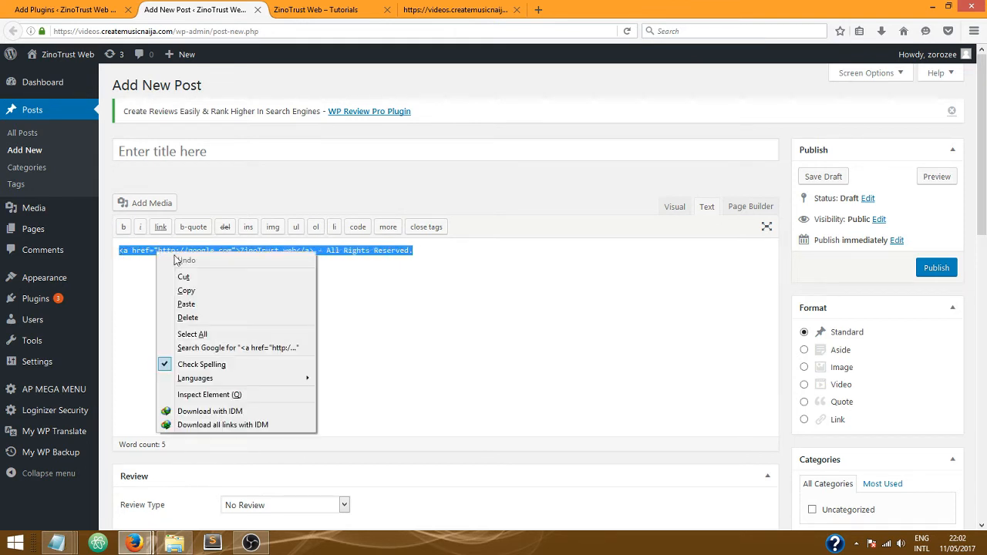
mouse_move(186, 291)
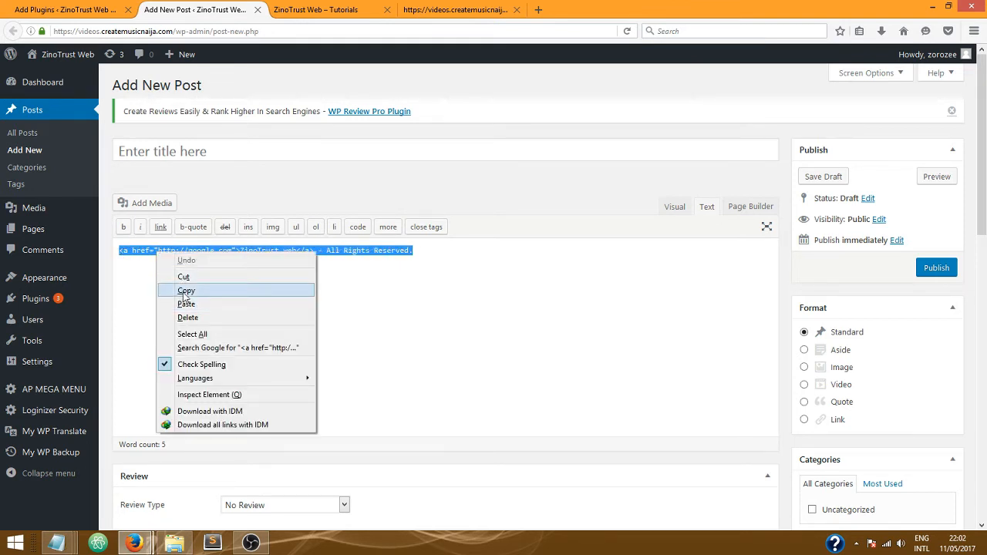
left_click(186, 291)
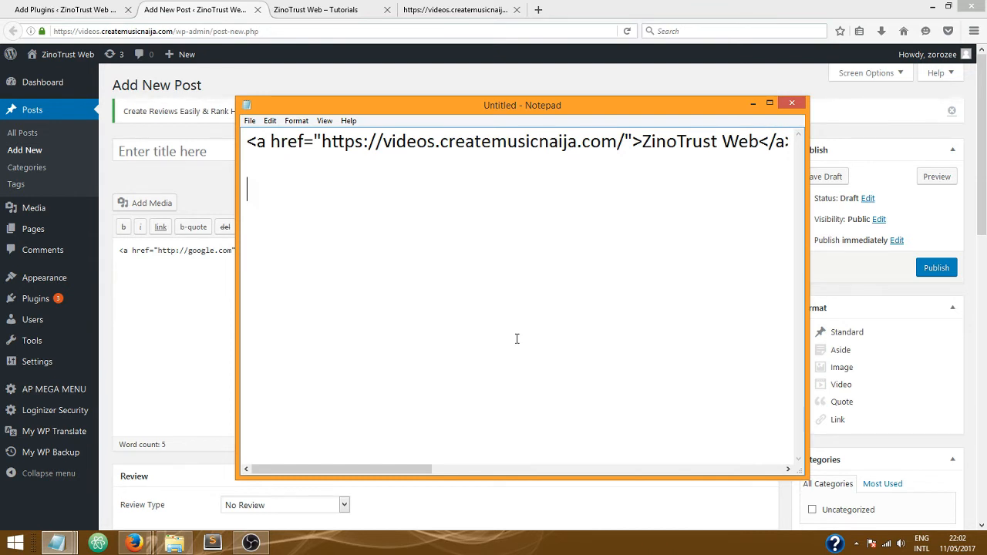
right_click(296, 193)
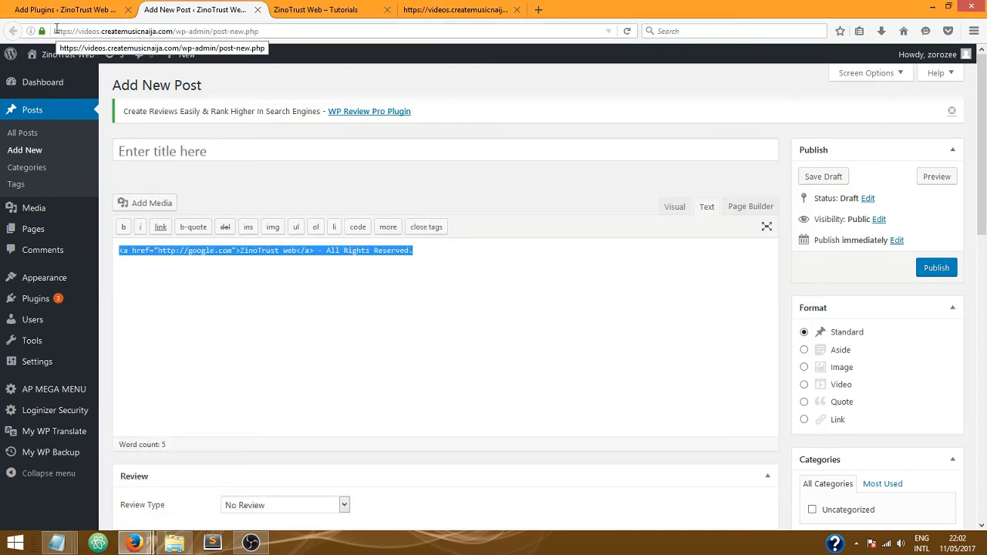
left_click(259, 9)
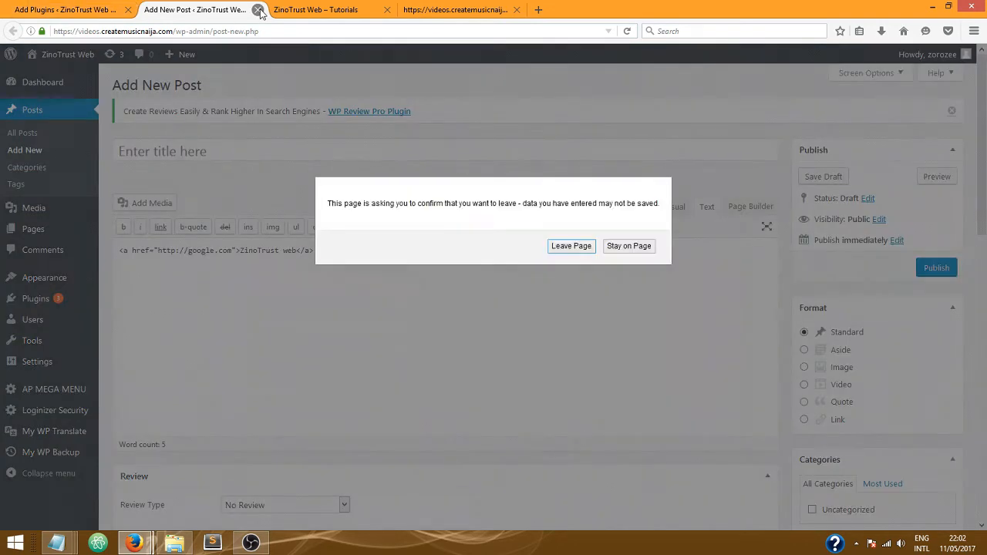
Step: Leave the unsaved post and add an empty rule in Real-Time Find and Replace
left_click(571, 246)
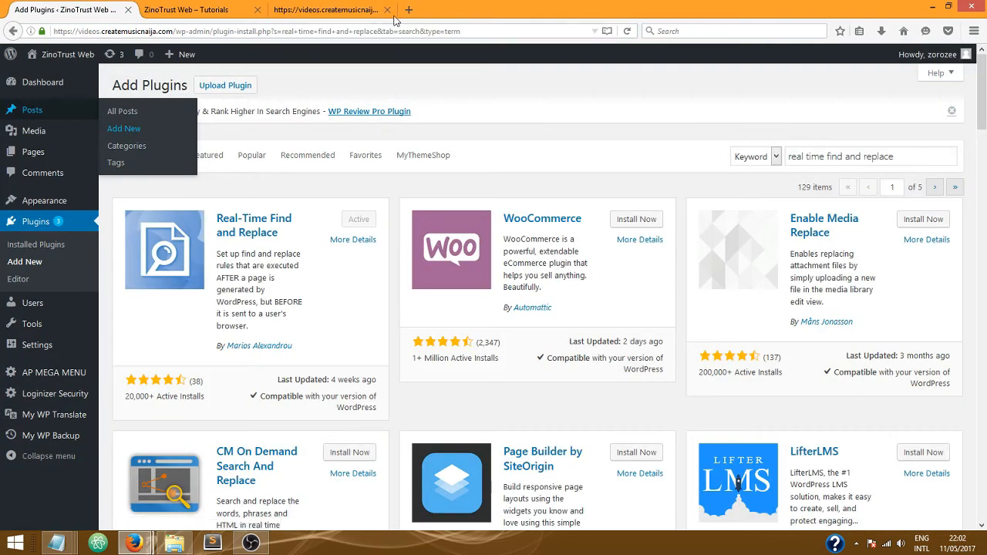
left_click(387, 10)
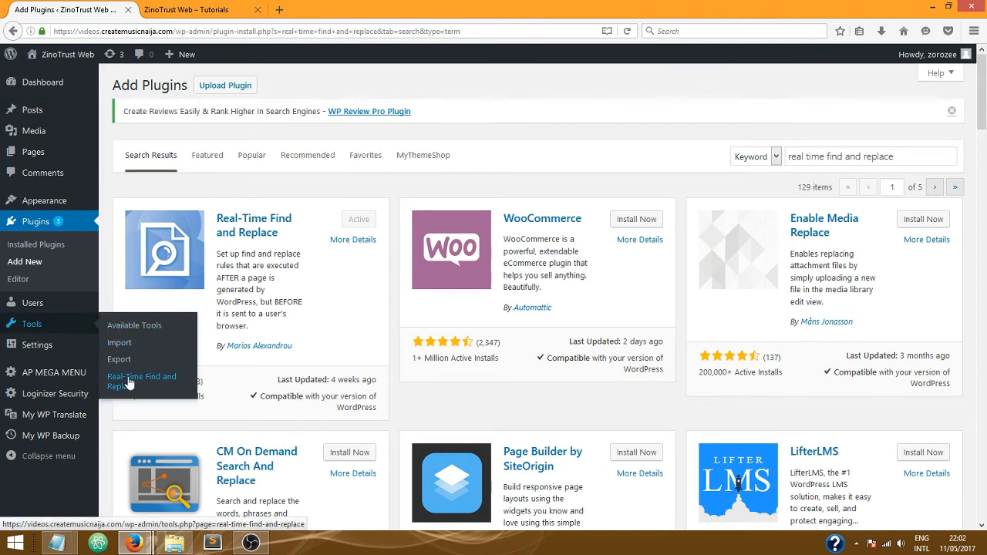
left_click(141, 381)
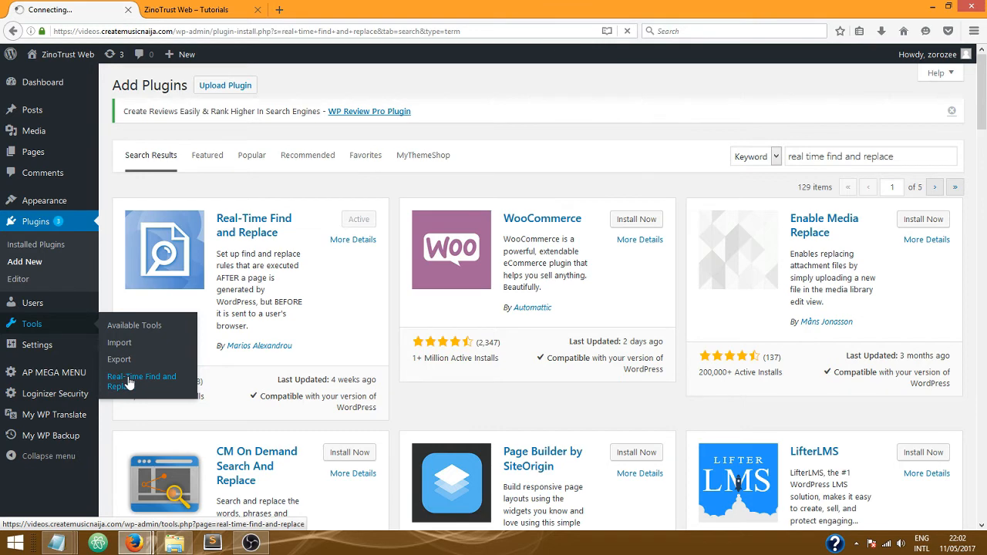
left_click(142, 381)
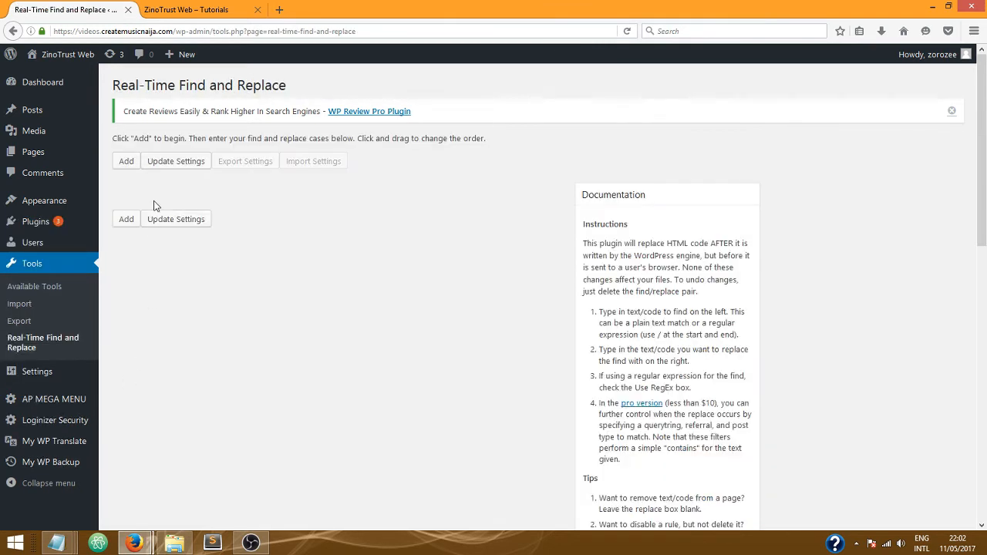
left_click(126, 161)
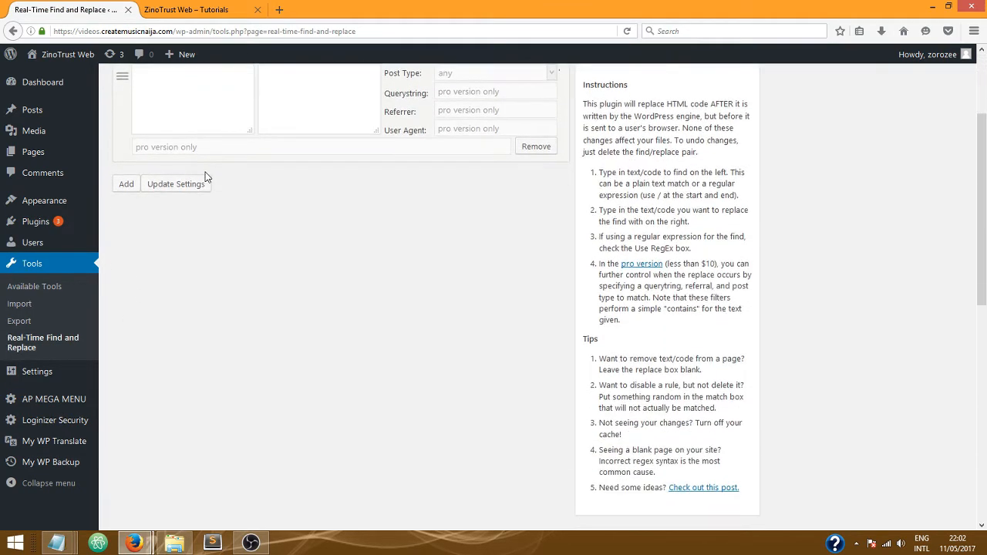
scroll("up", 3)
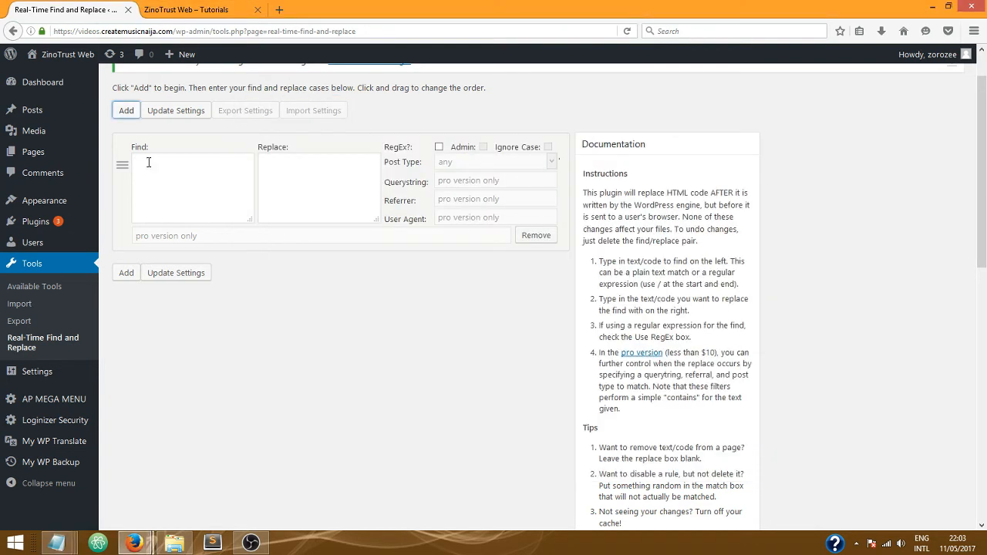
Step: Set Find to the 'Theme by puro' markup and Replace to the new link code, then save
type("web</a> Theme by <a href=\"https://purothemes.com/\" rel=\"designer\" title=\"A wordpress Theme by Puro\"> puro</a>")
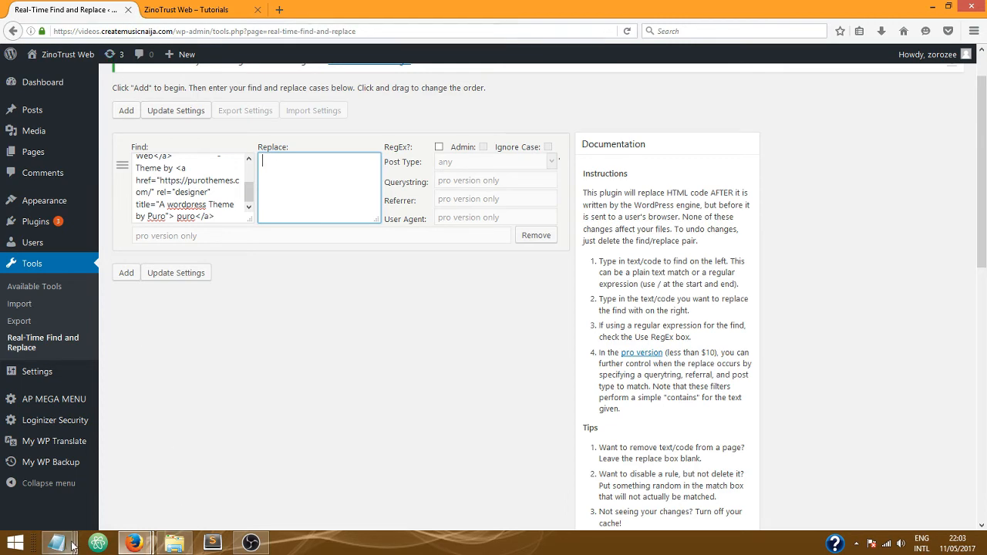
left_click(58, 543)
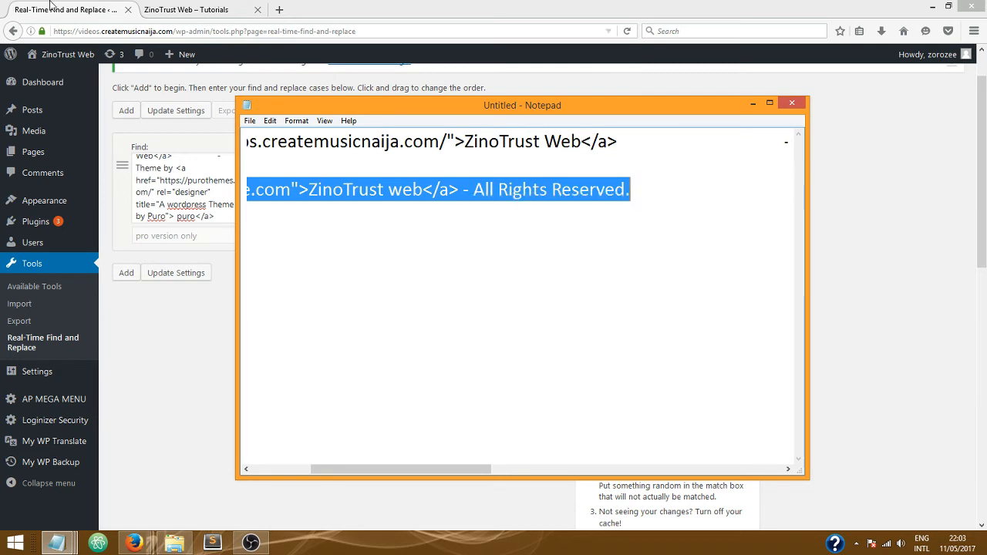
right_click(318, 158)
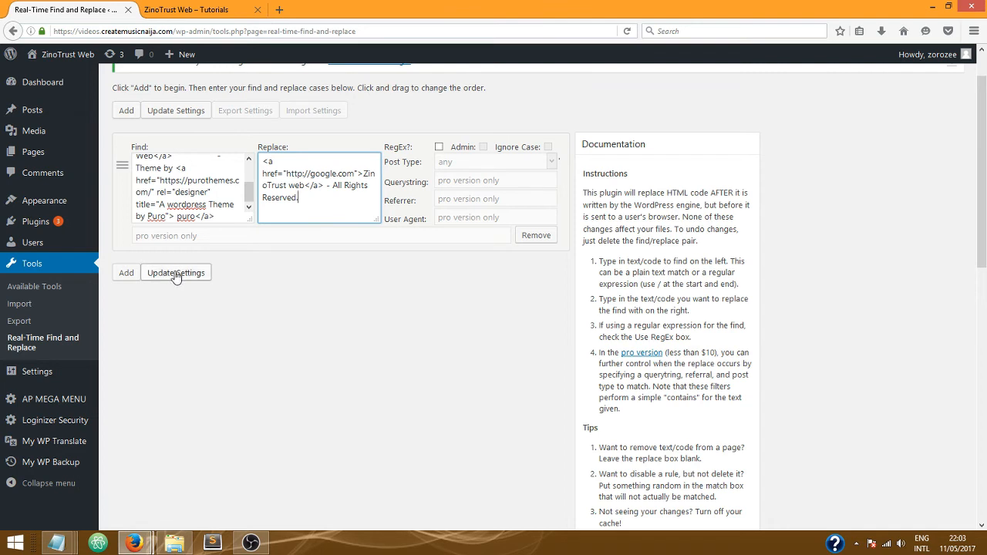
left_click(175, 272)
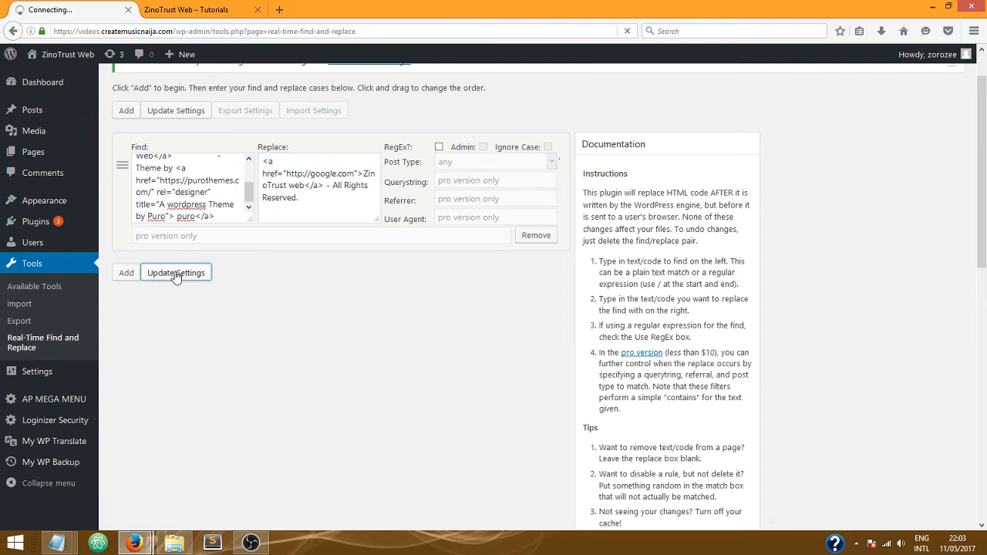
left_click(175, 272)
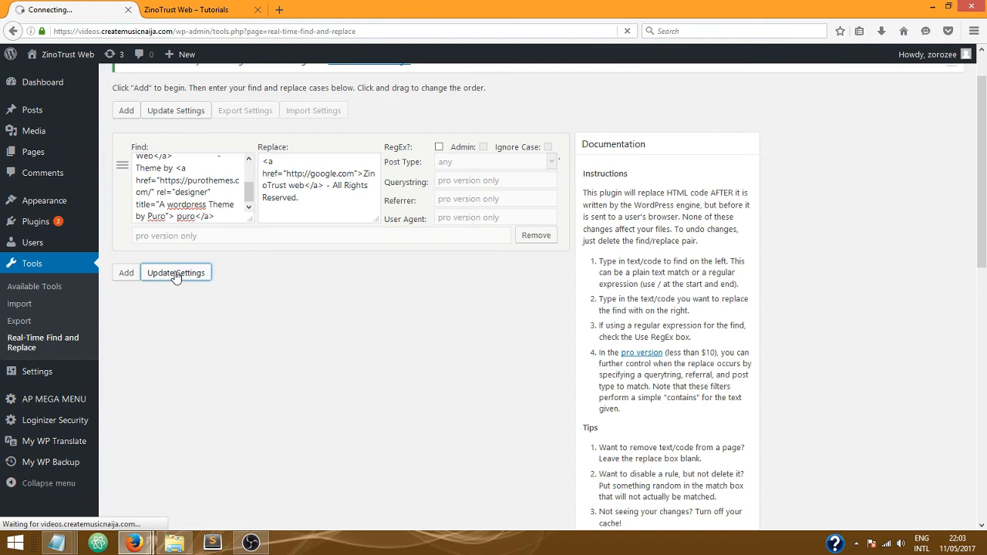
left_click(176, 272)
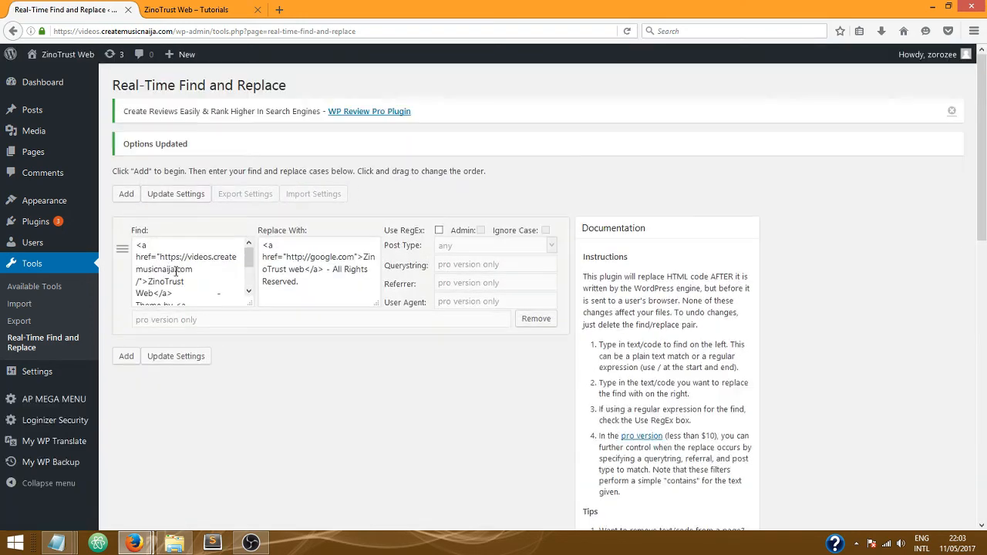
Step: Reload the ZinoTrust Web – Tutorials site tab to show the new 'ZinoTrust web - All Rights Reserved.' footer
left_click(185, 9)
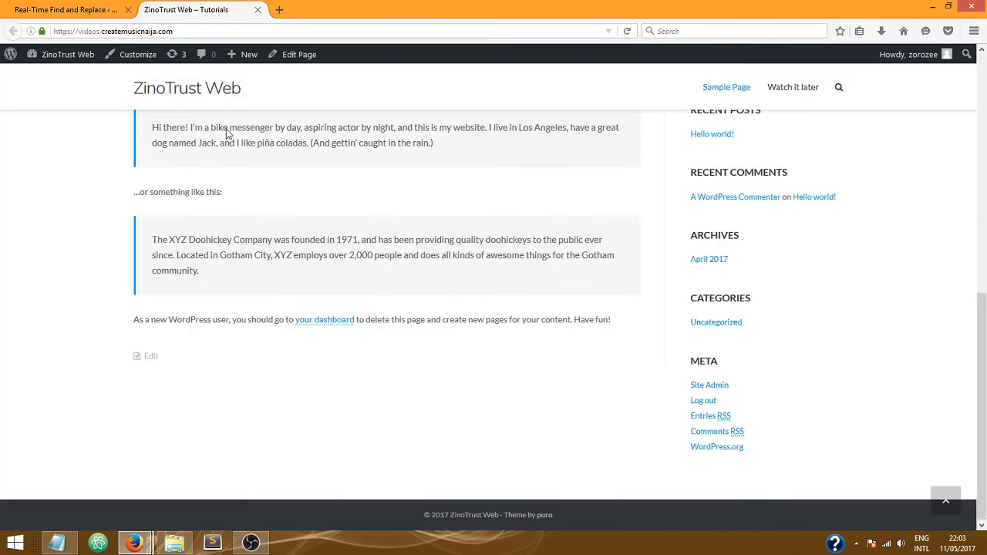
mouse_move(628, 31)
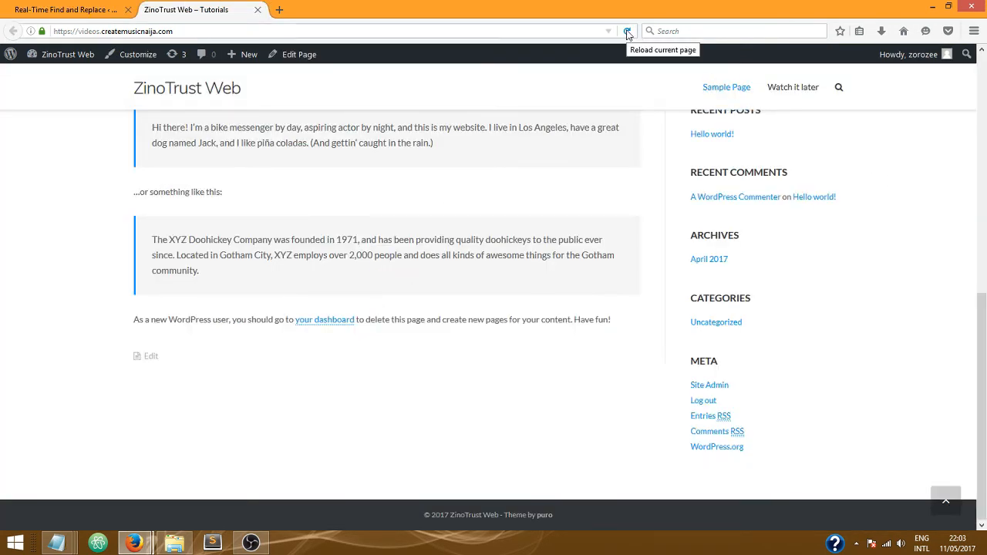
left_click(627, 31)
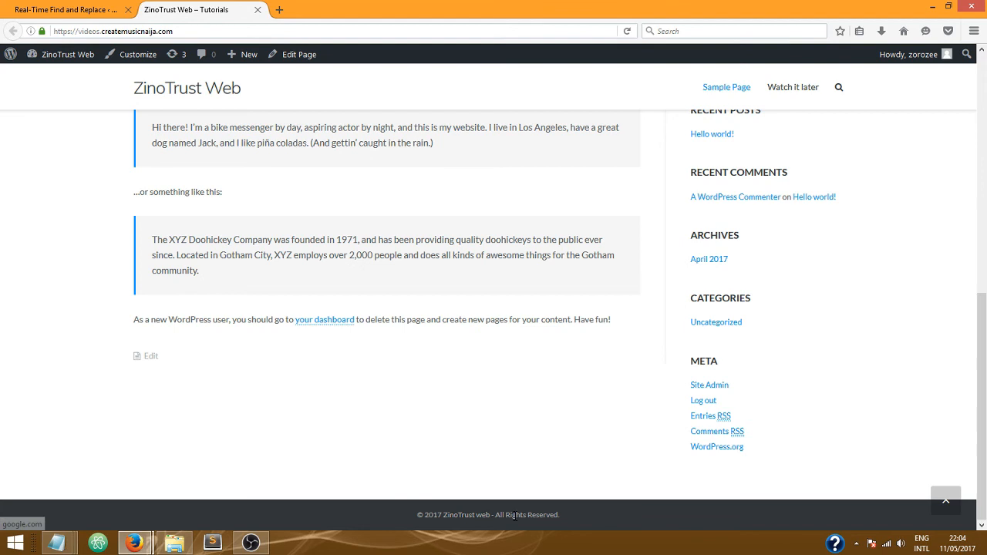
mouse_move(564, 523)
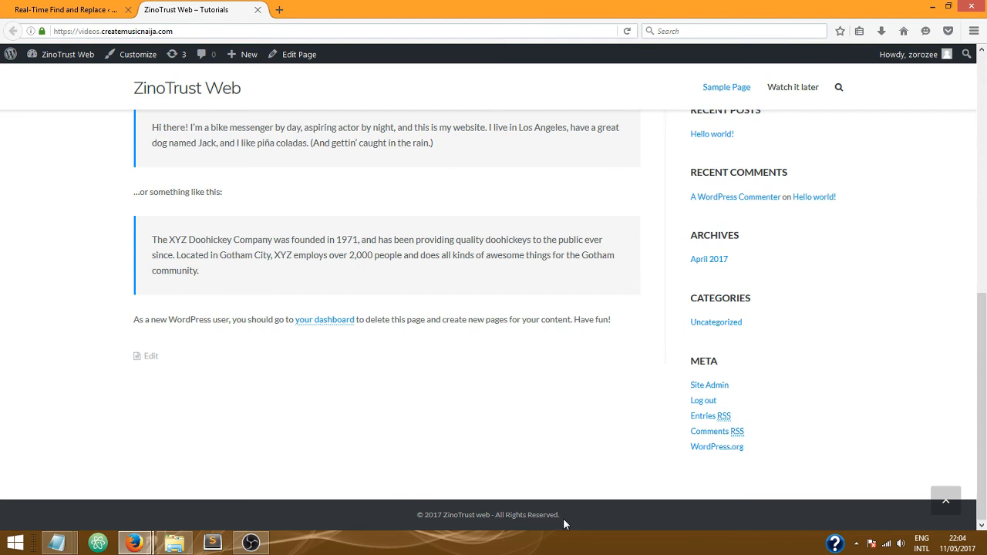
mouse_move(545, 526)
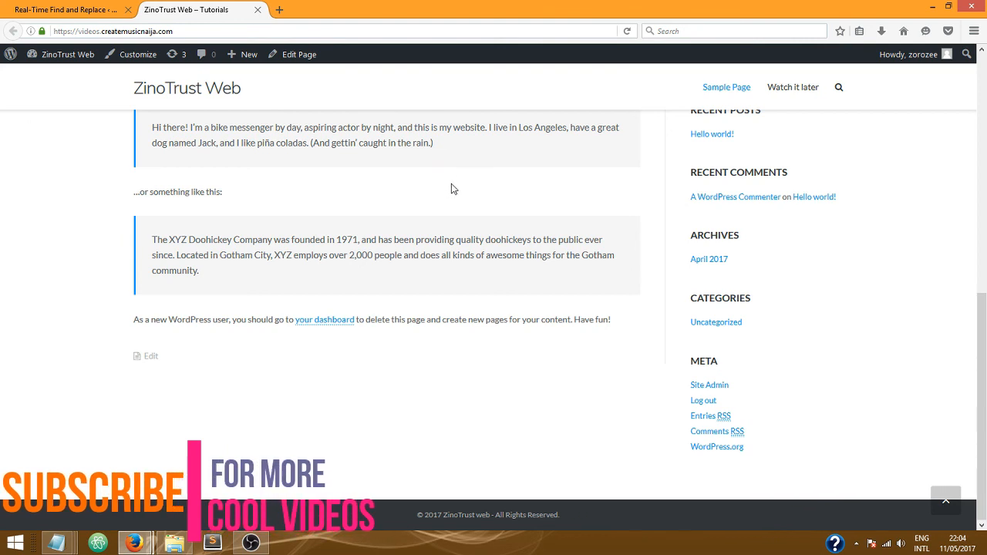
mouse_move(524, 531)
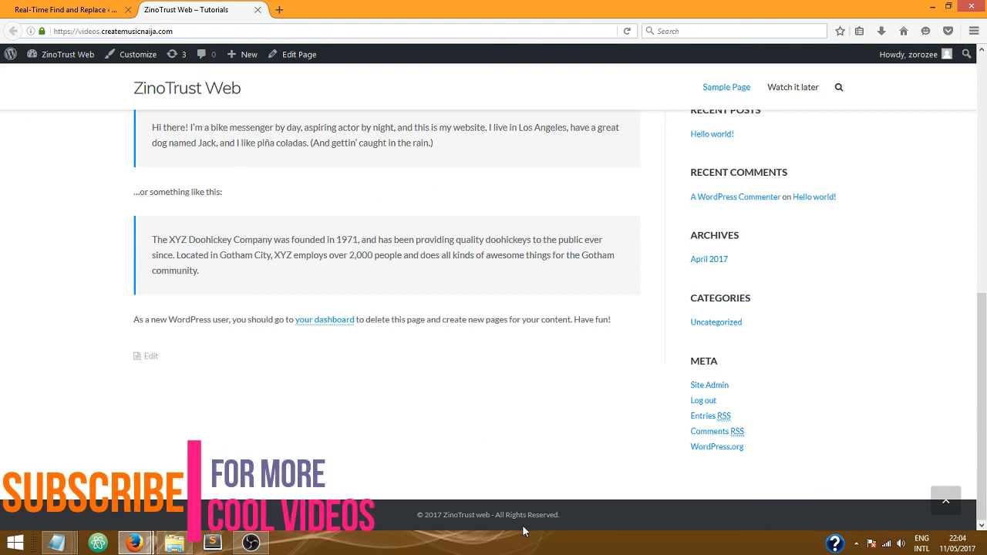
mouse_move(548, 519)
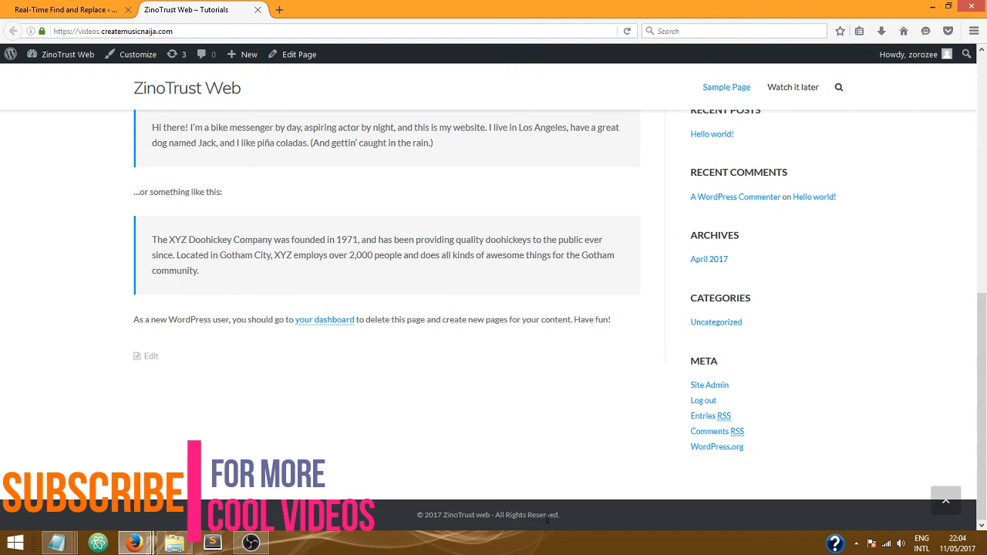
mouse_move(358, 148)
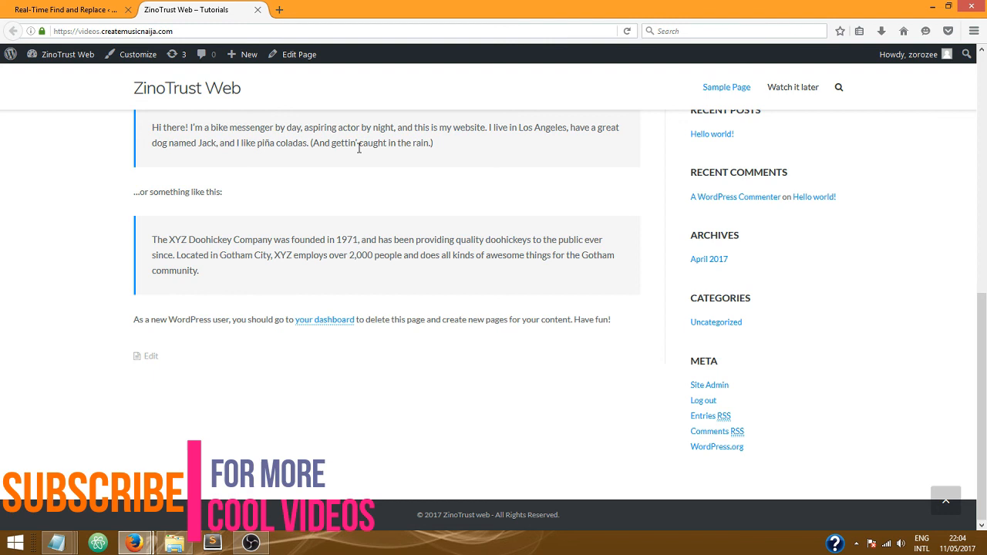
mouse_move(399, 197)
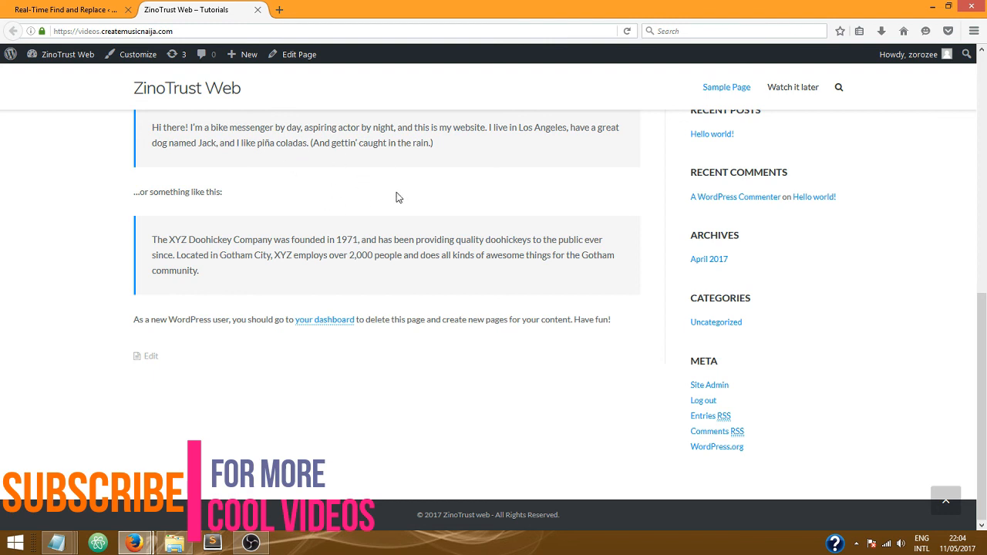
mouse_move(416, 206)
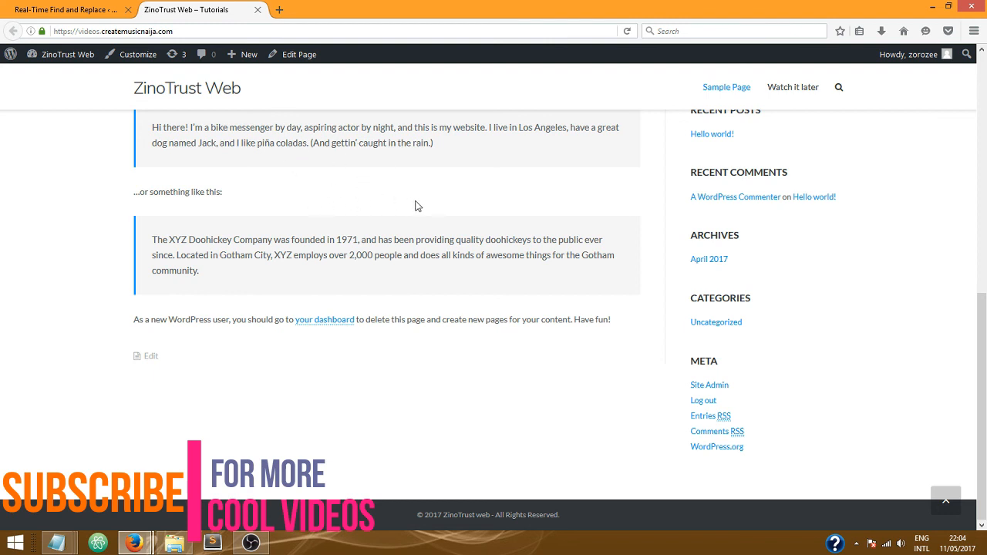
mouse_move(389, 189)
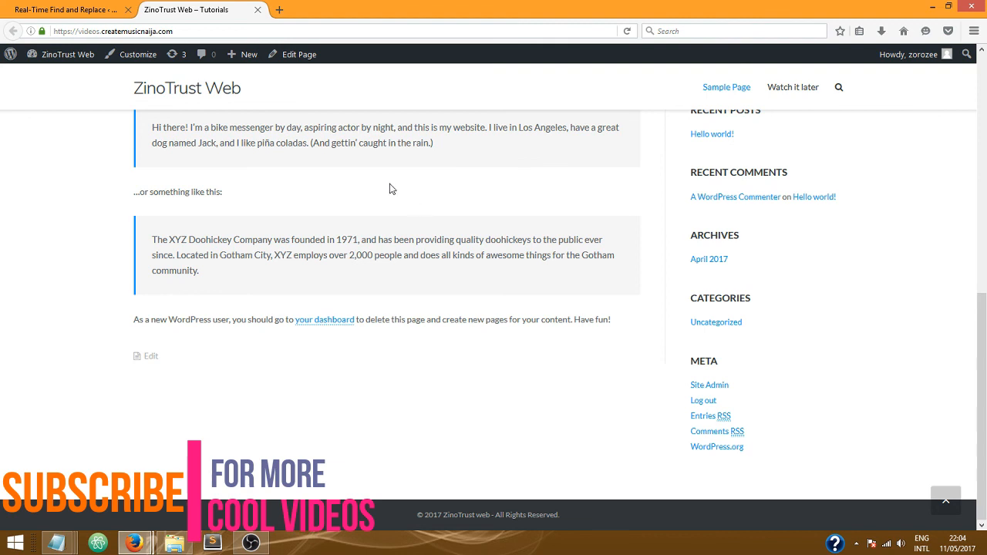
mouse_move(444, 225)
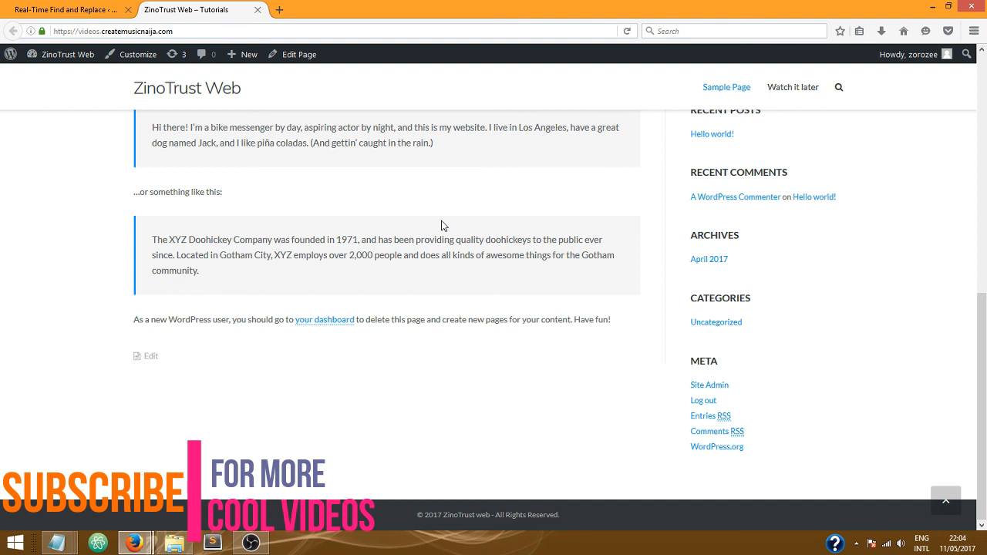
mouse_move(410, 212)
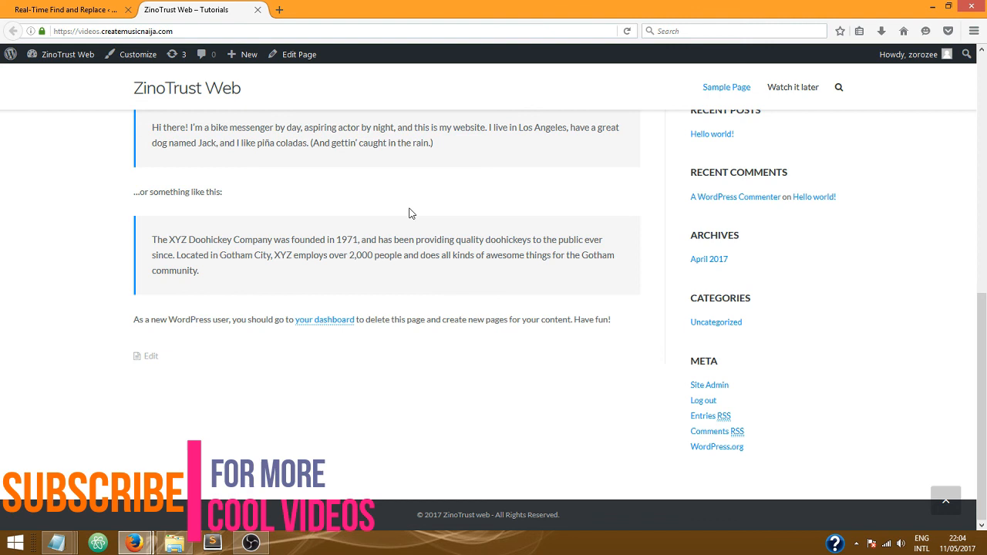
mouse_move(356, 160)
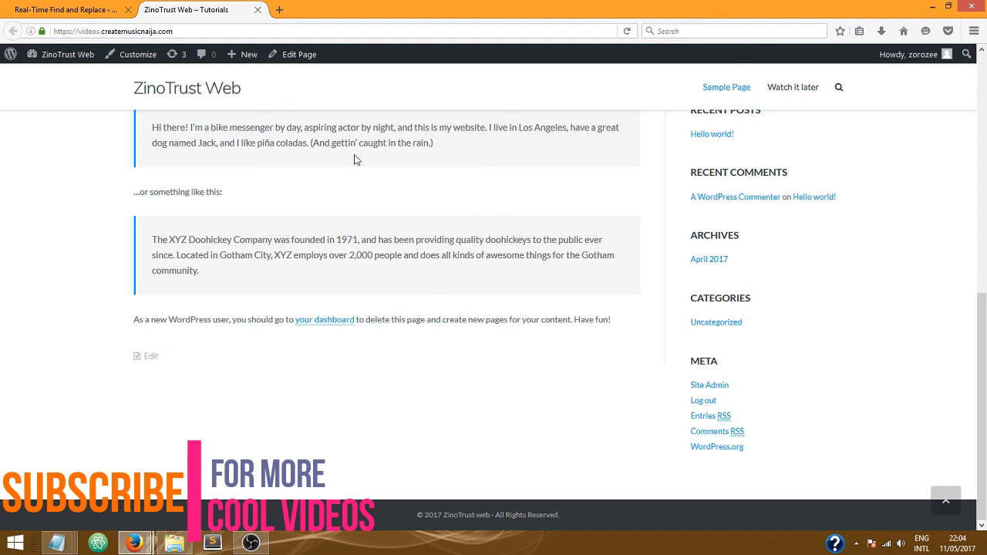